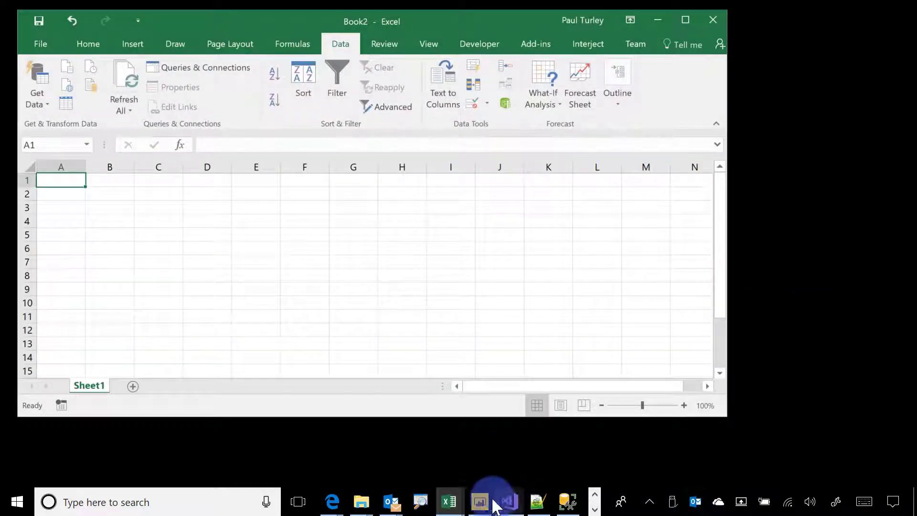
Step: Bring Power BI Desktop and Visual Studio forward, then return to the blank Excel workbook
left_click(479, 501)
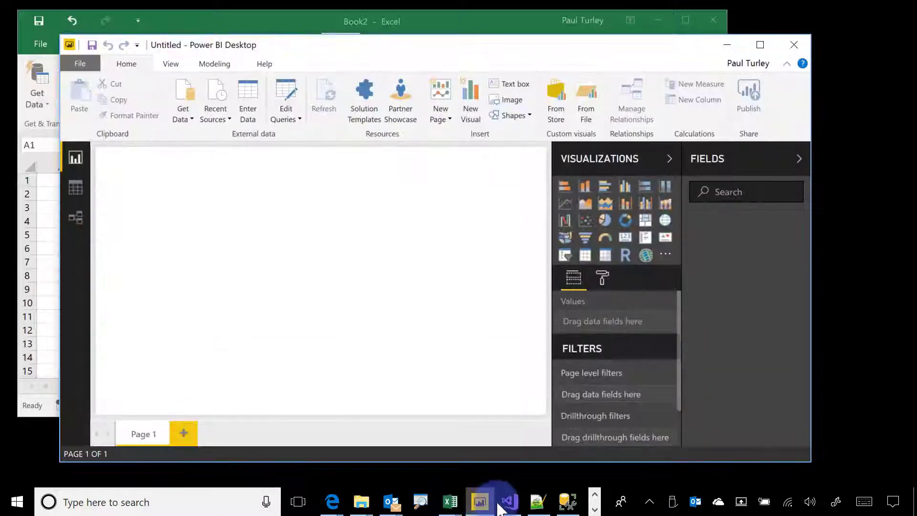
left_click(508, 501)
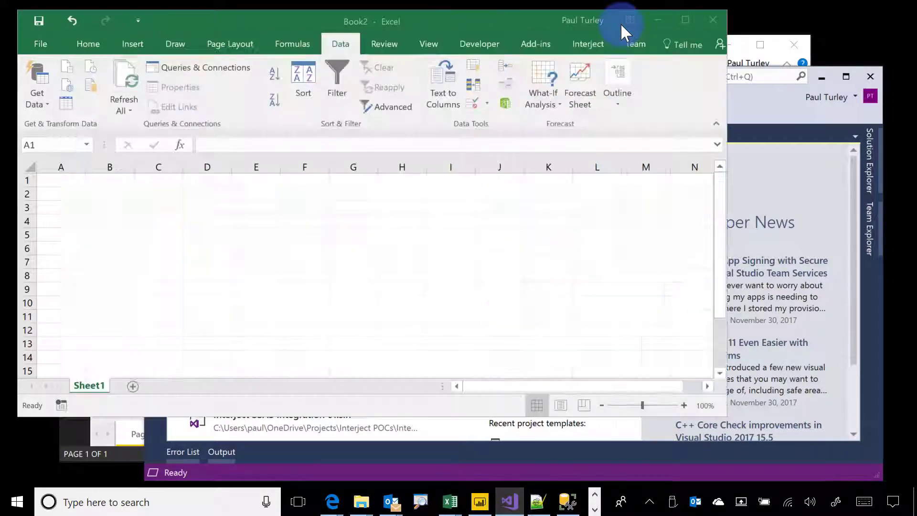
left_click(36, 84)
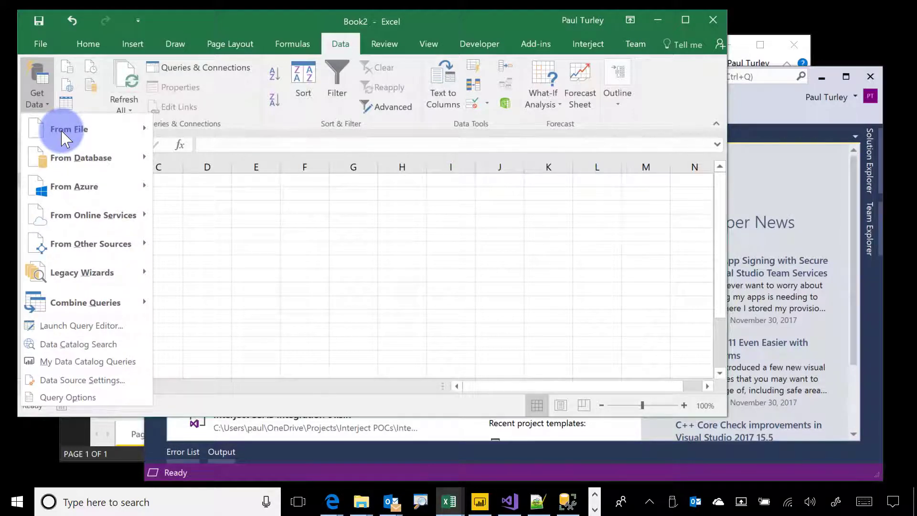
mouse_move(37, 93)
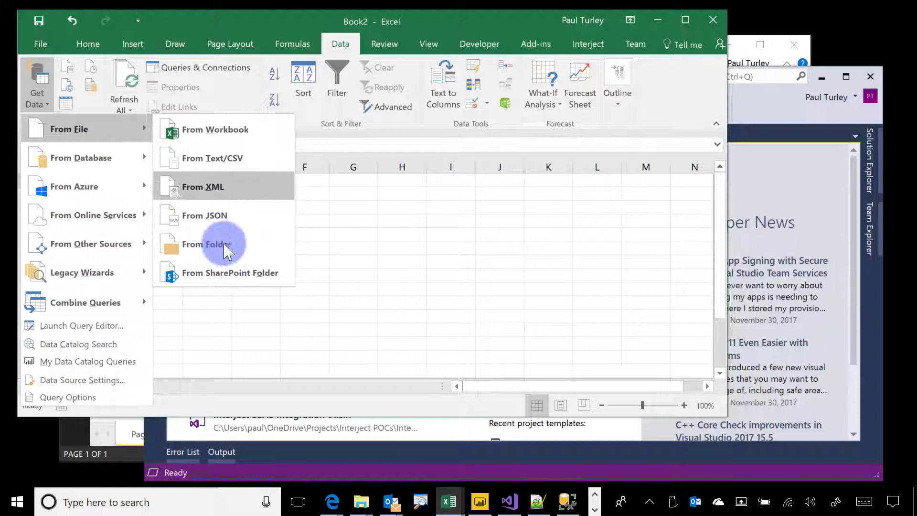
Step: Connect Excel to C:\Mastering Power BI Workshop\Data\Fact Data\2016 and preview its monthly csv files
left_click(206, 244)
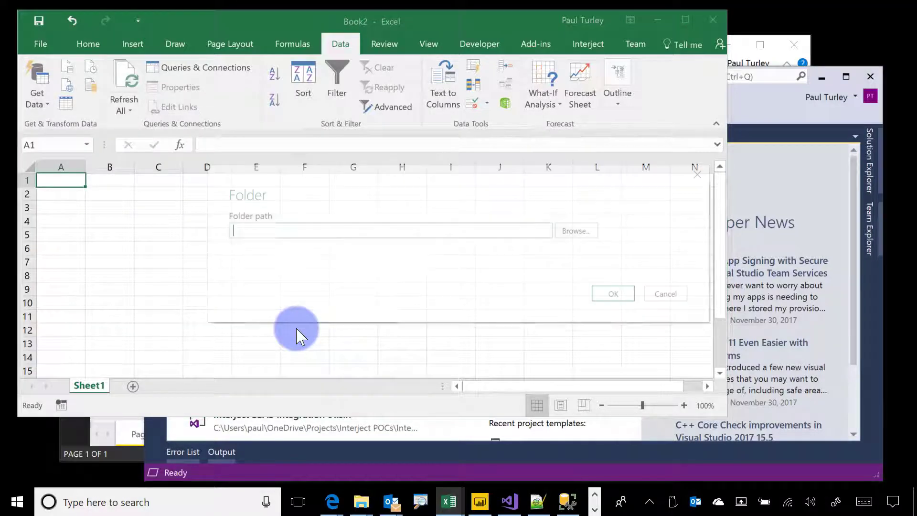
left_click(575, 230)
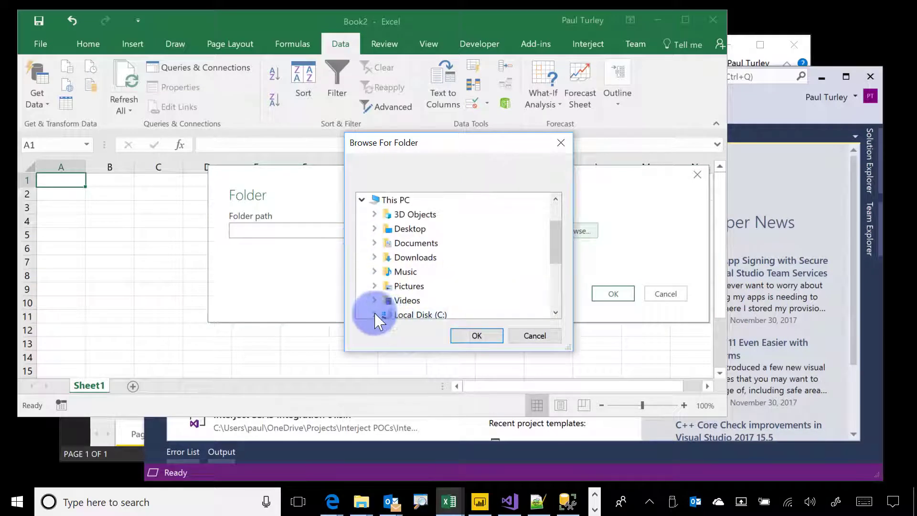
left_click(374, 314)
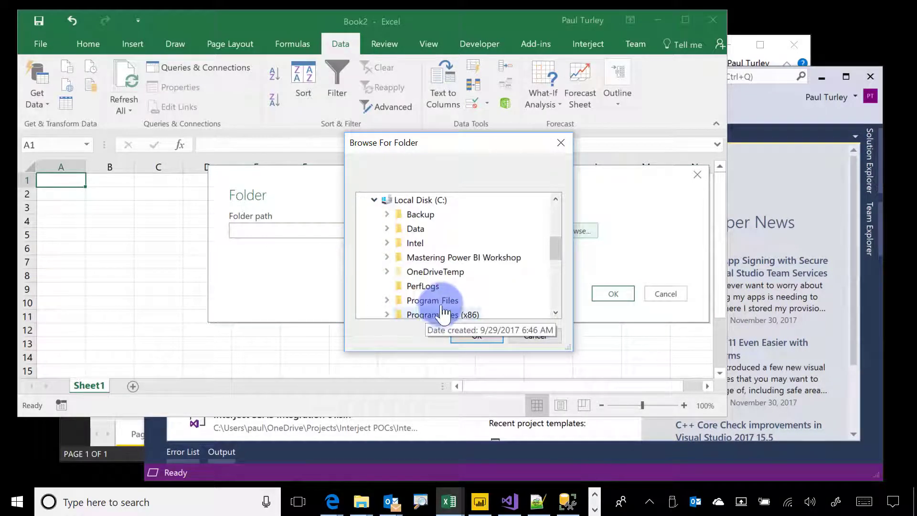
left_click(387, 257)
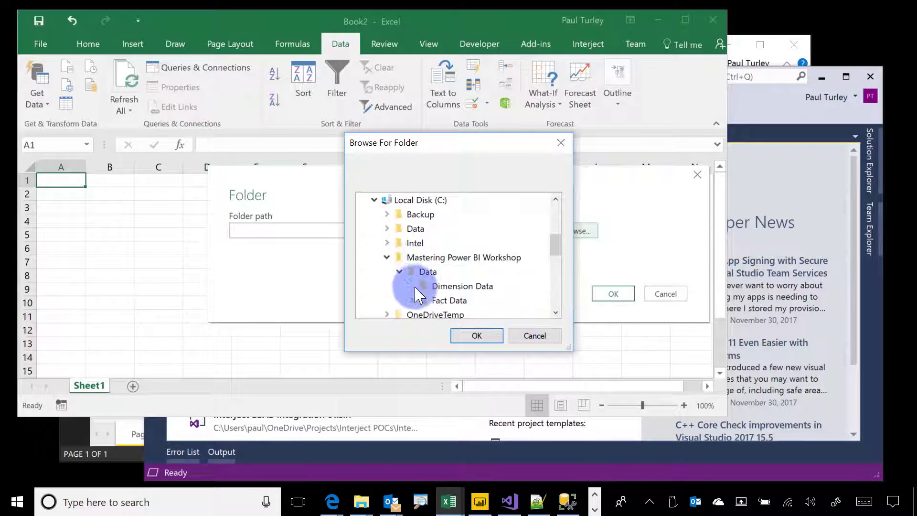
left_click(411, 286)
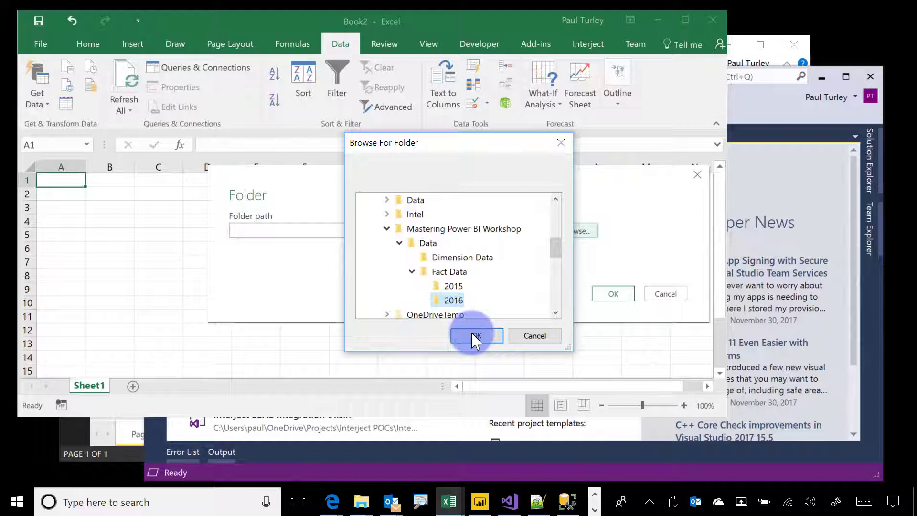
left_click(476, 336)
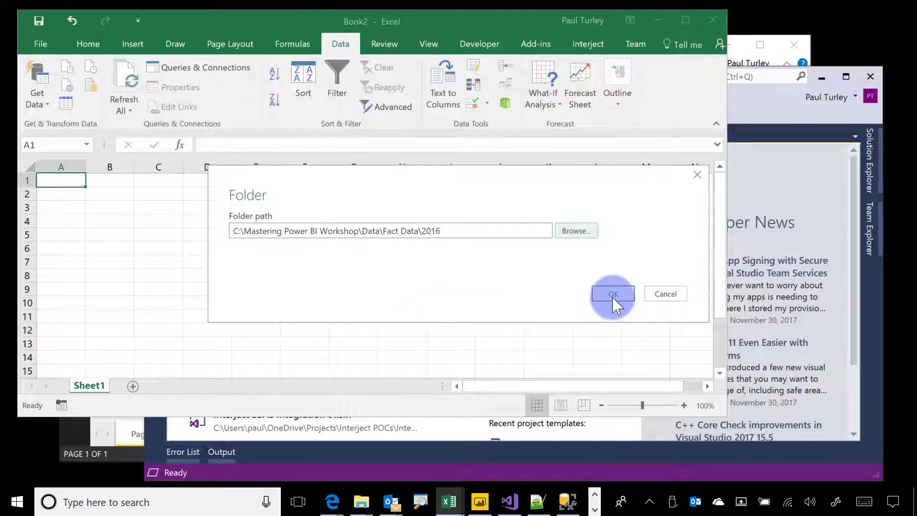
left_click(612, 293)
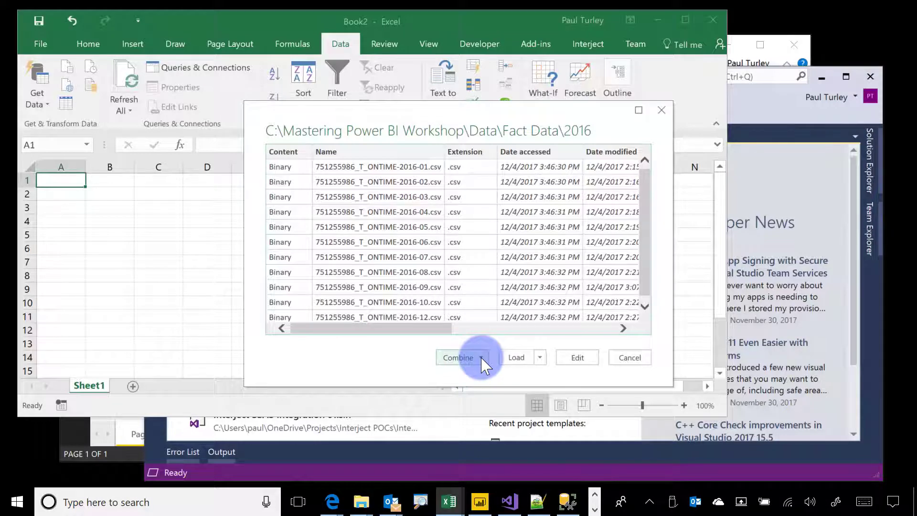
Step: Combine and edit the 2016 csv files, rename the query Airline Performance, and view its M code
left_click(481, 357)
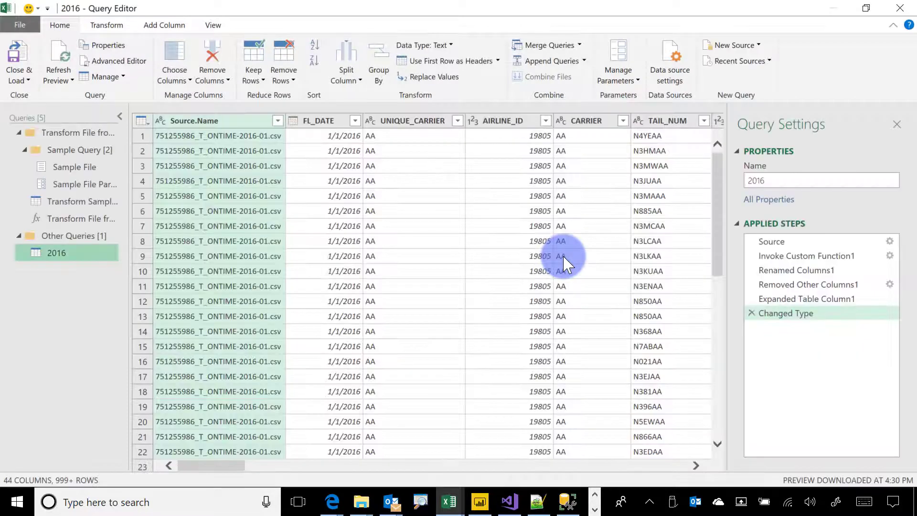
mouse_move(225, 140)
type("A")
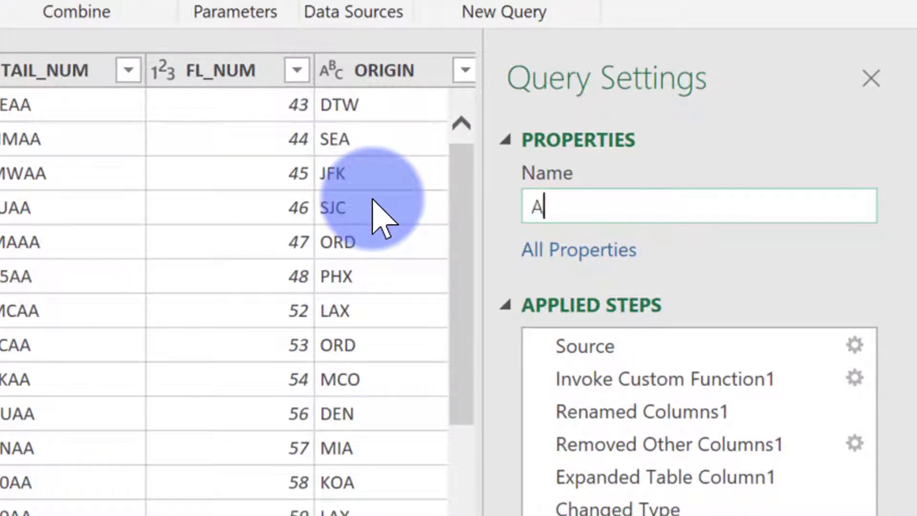
type("irline Performance")
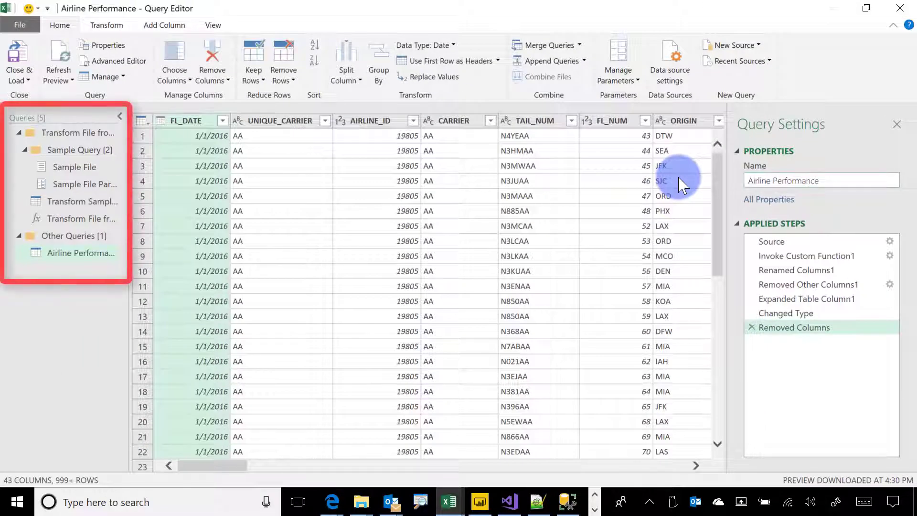
mouse_move(556, 275)
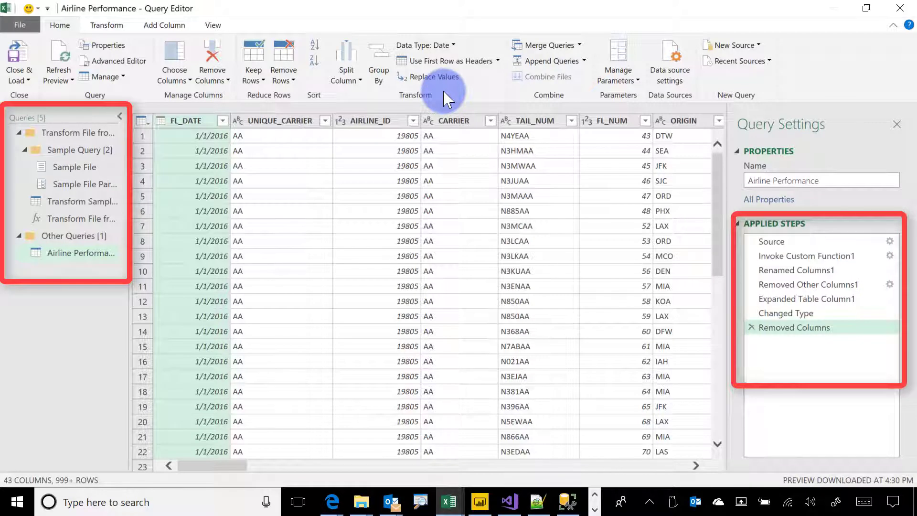
left_click(118, 61)
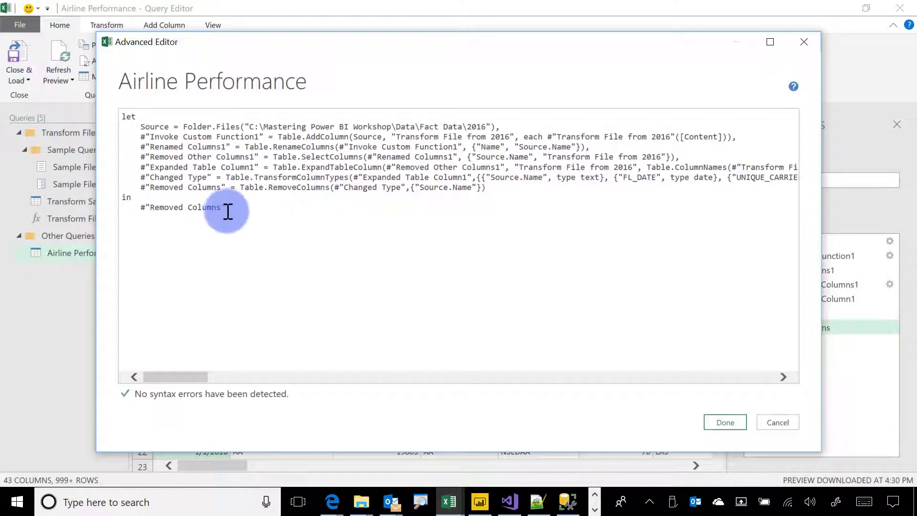
Step: Close the Airline Performance query's code view without changes
key("ctrl+a")
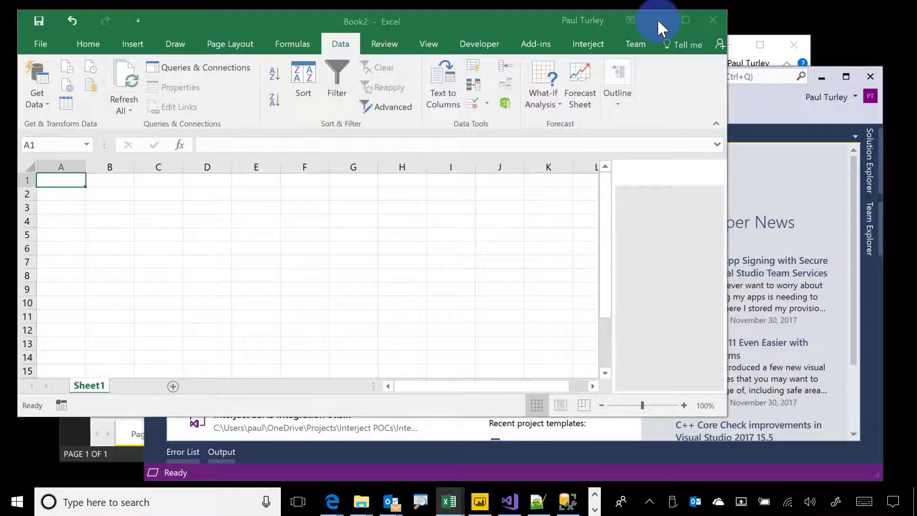
Step: Leave Excel loading the query, switch to Power BI Desktop and show its Get Data sources
left_click(205, 67)
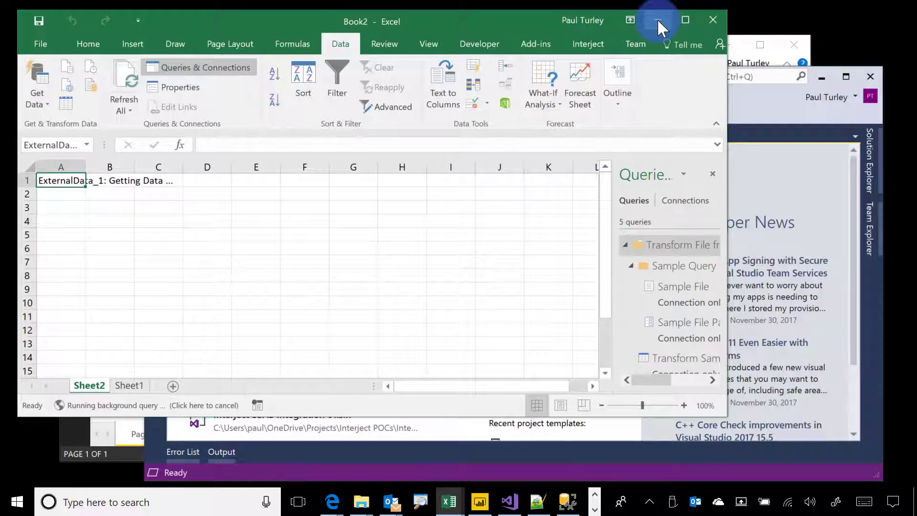
left_click(657, 19)
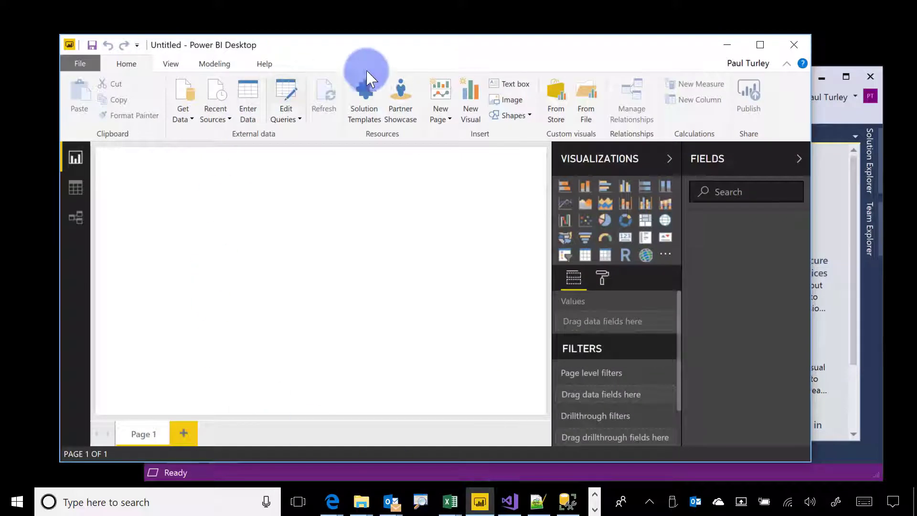
mouse_move(402, 52)
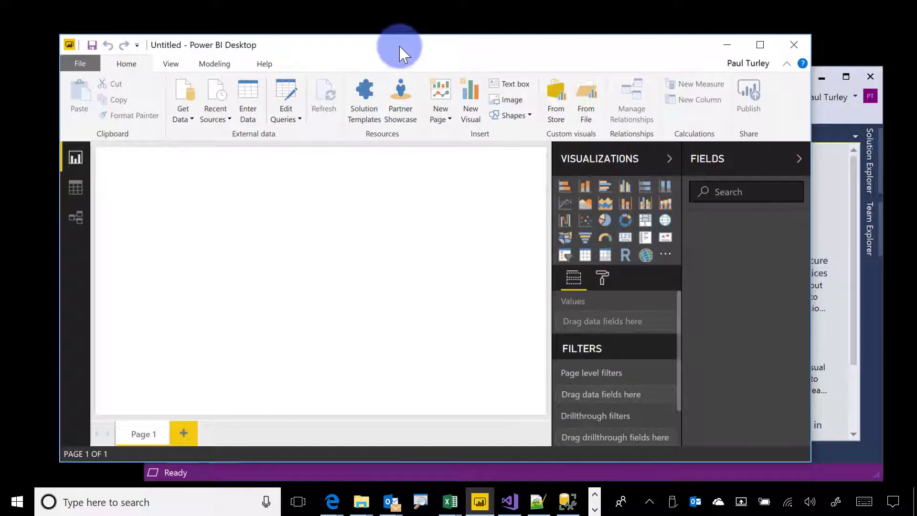
left_click(183, 96)
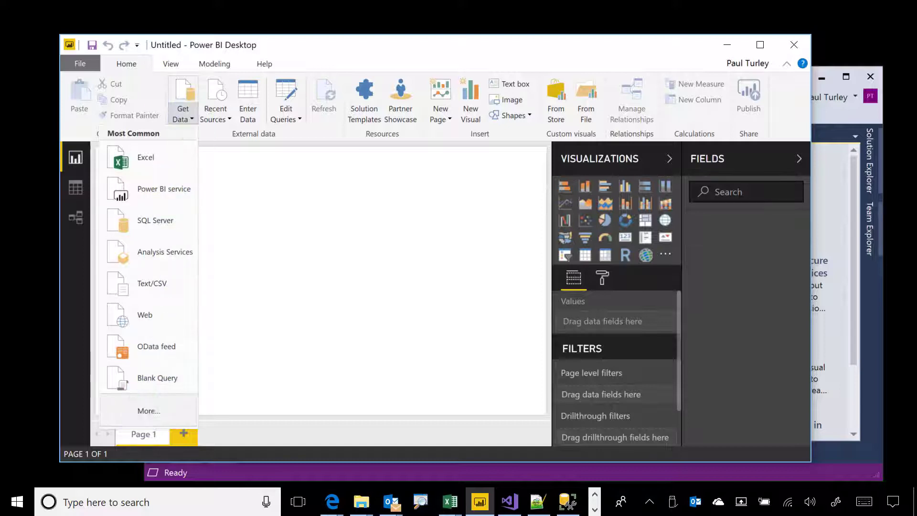
Step: Connect Power BI Desktop to the Fact Data 2016 folder via the Folder source and browse dialog
left_click(148, 410)
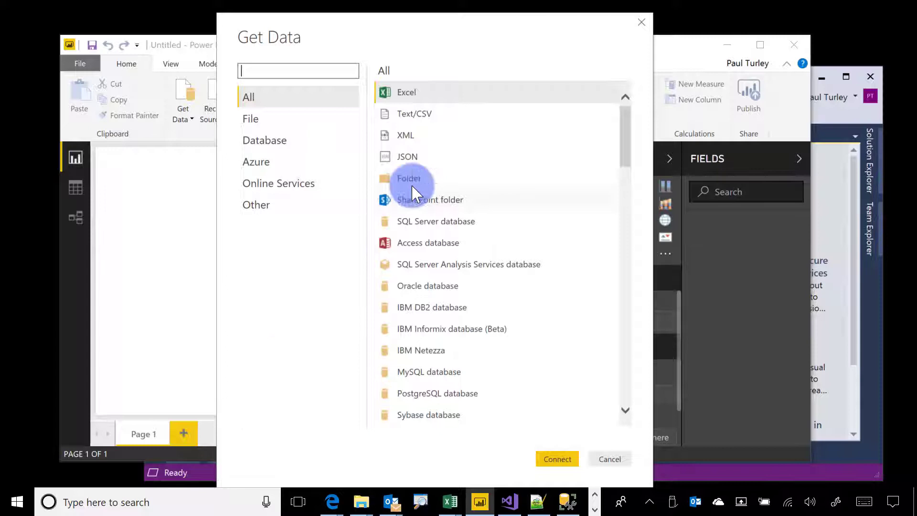
left_click(409, 178)
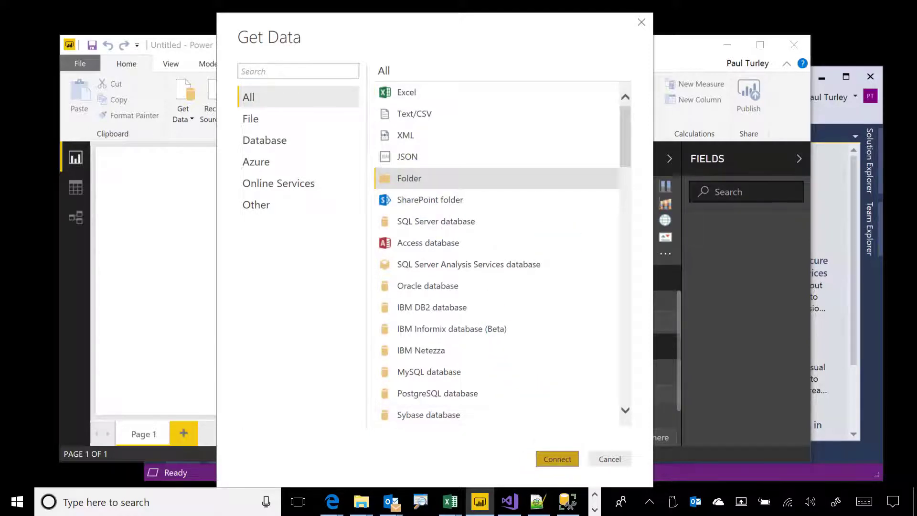
left_click(556, 459)
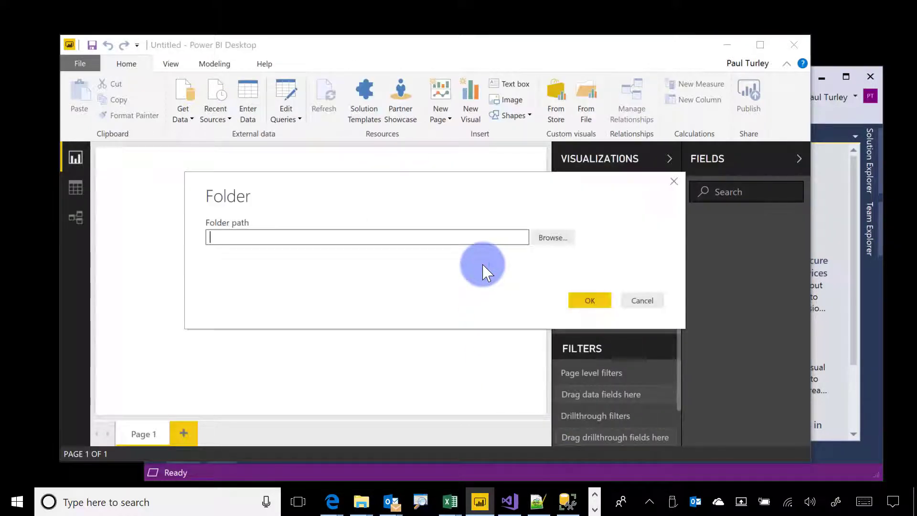
left_click(551, 238)
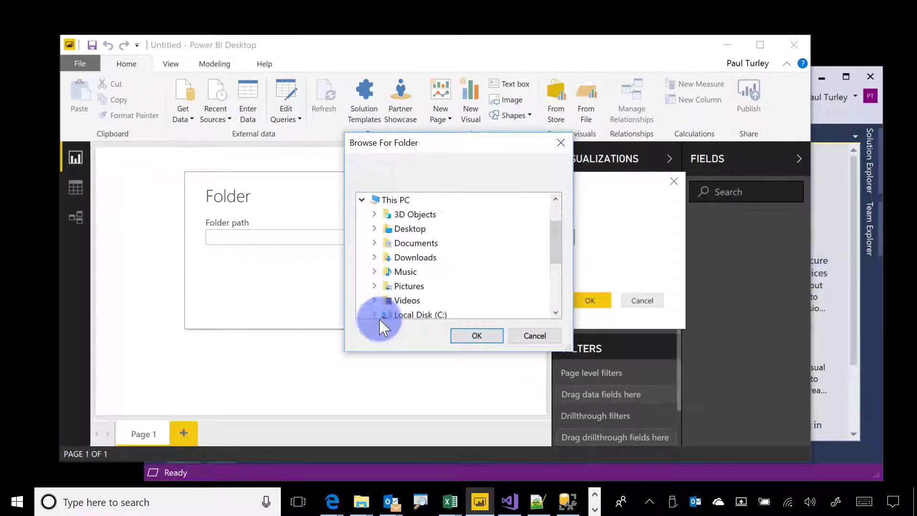
left_click(375, 314)
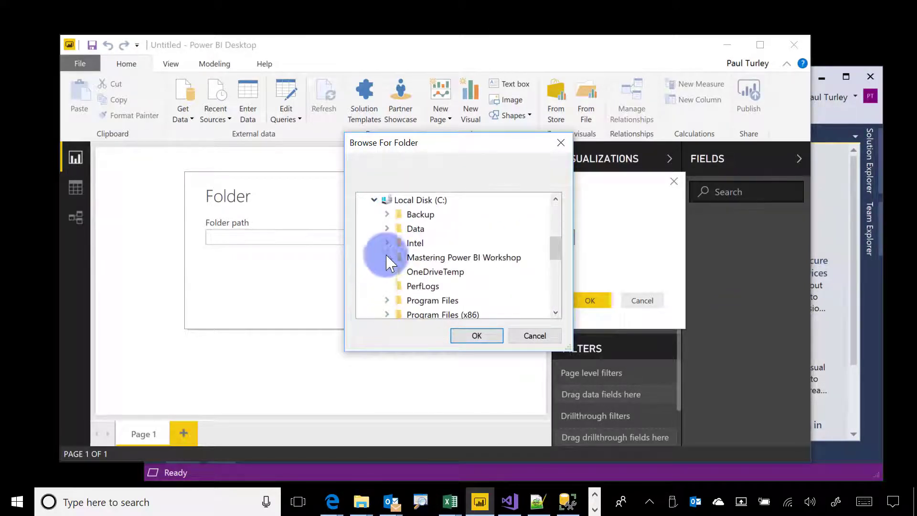
left_click(387, 257)
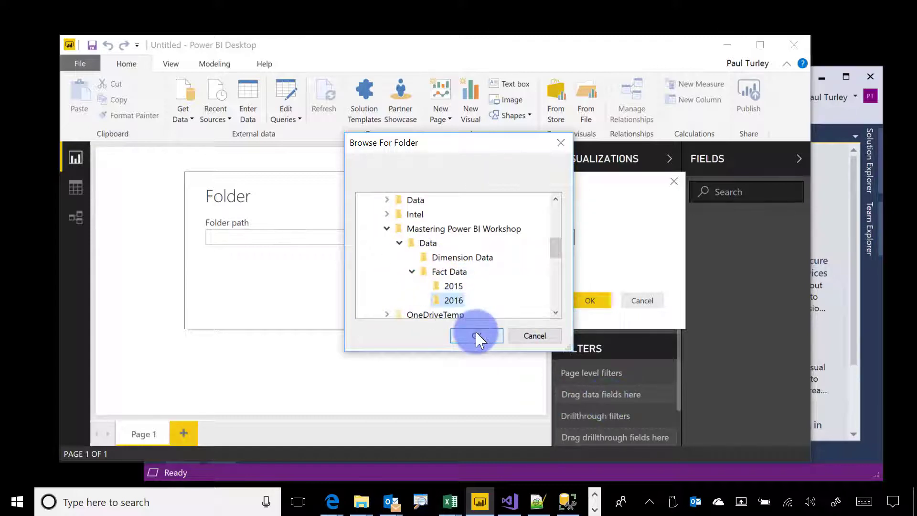
left_click(476, 336)
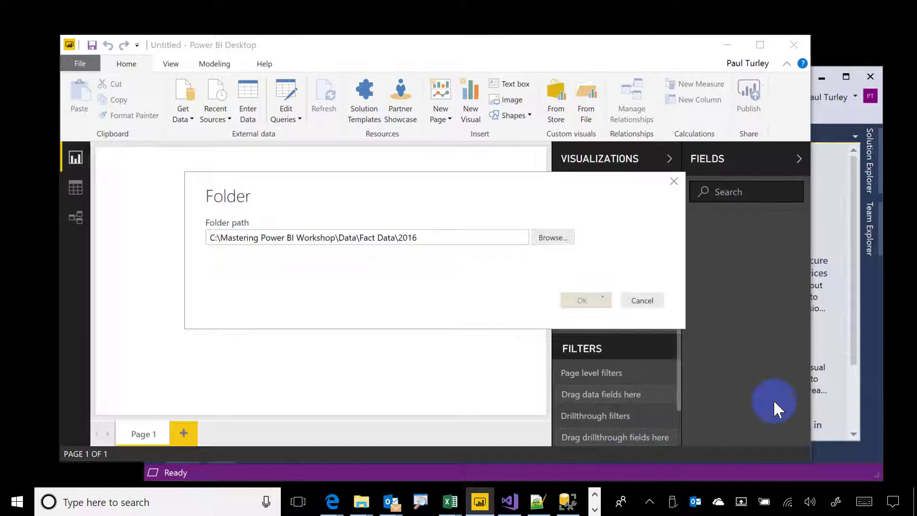
left_click(581, 300)
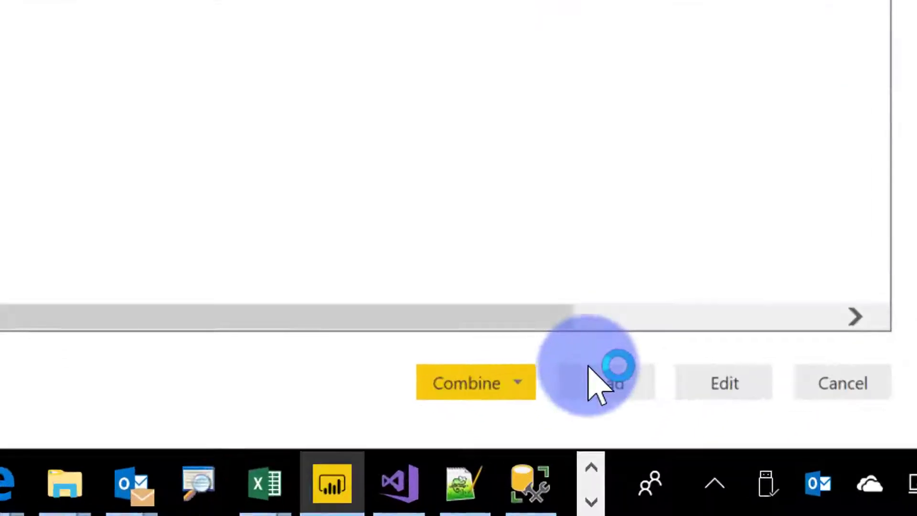
Step: Combine the 2016 csv files using the first file as example with comma delimiter
left_click(515, 382)
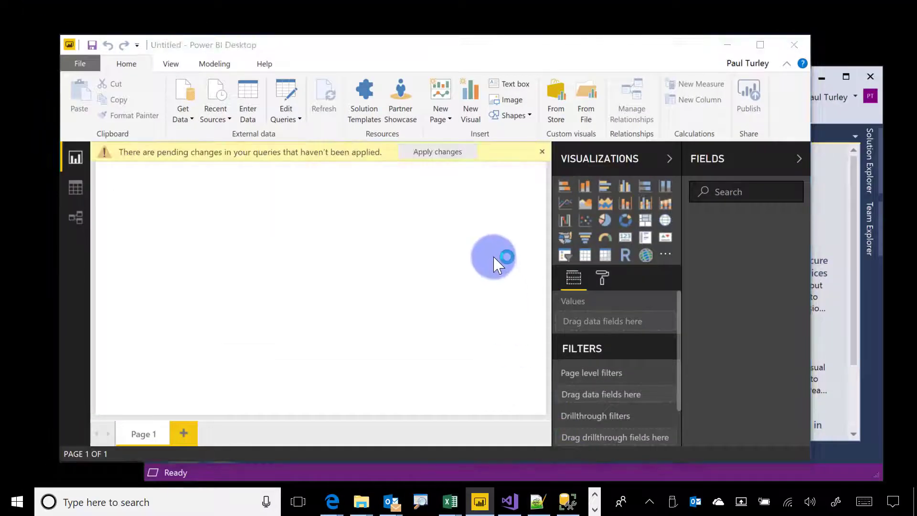
mouse_move(476, 255)
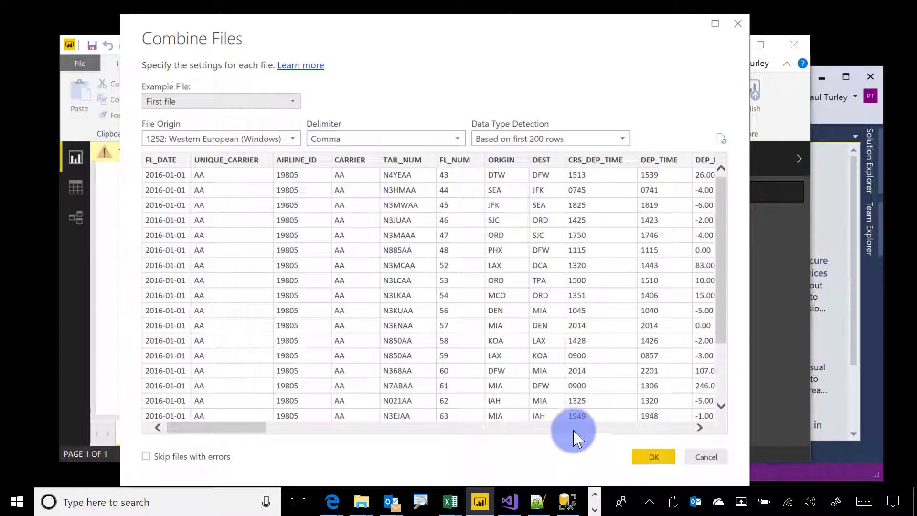
left_click(653, 456)
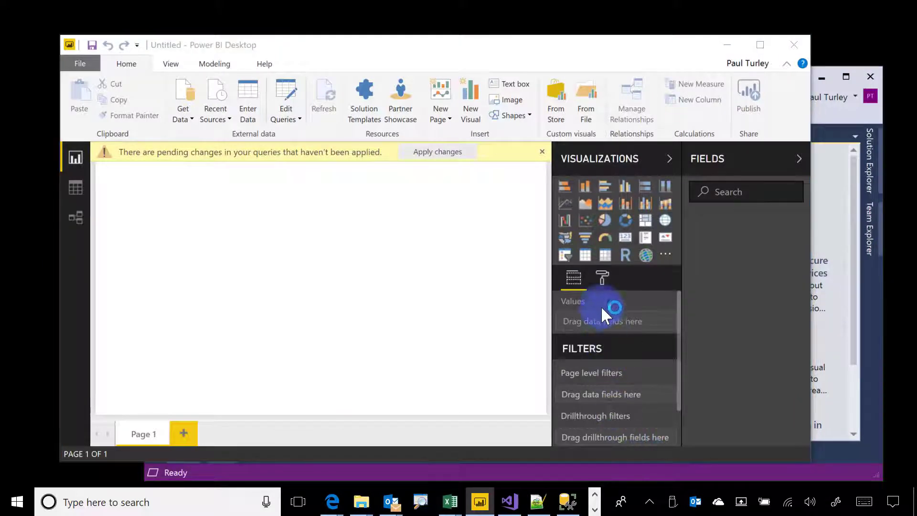
mouse_move(622, 504)
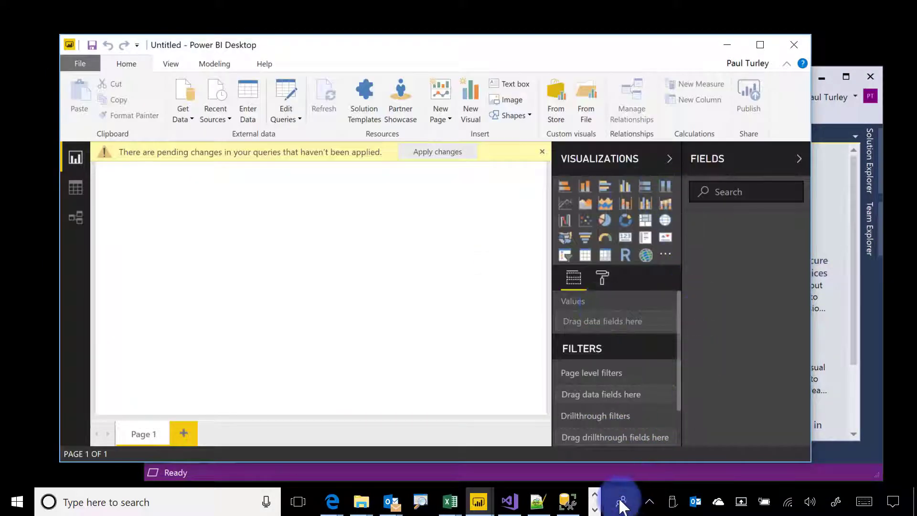
mouse_move(478, 501)
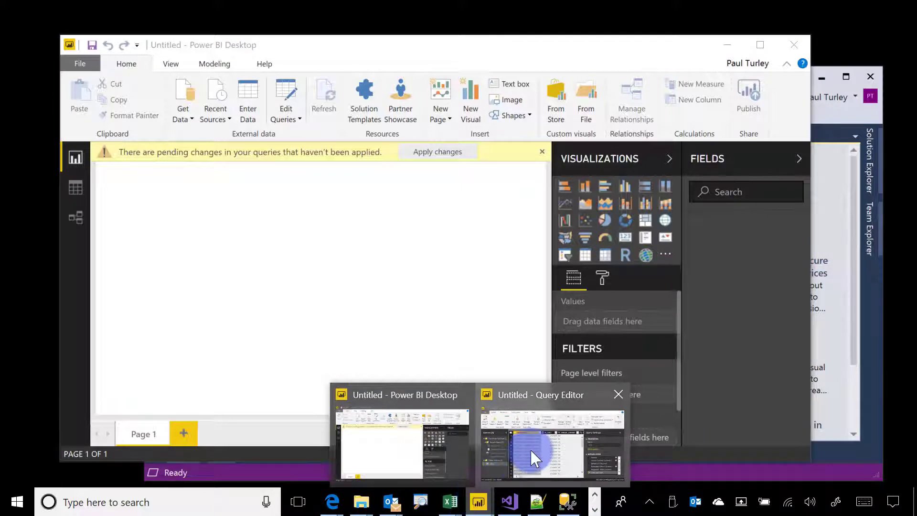
Step: In the maximized Query Editor, add a Table.RemoveColumns step for Source.Name to the query code
left_click(541, 444)
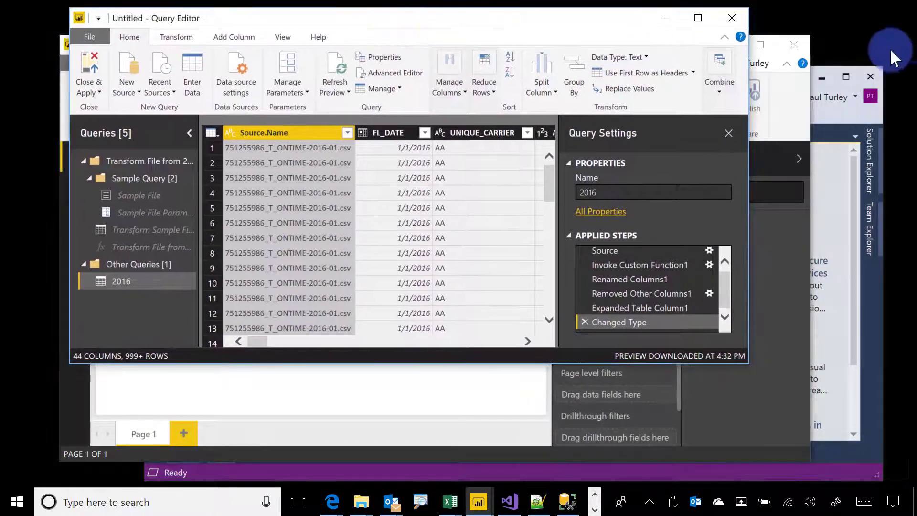
left_click(697, 17)
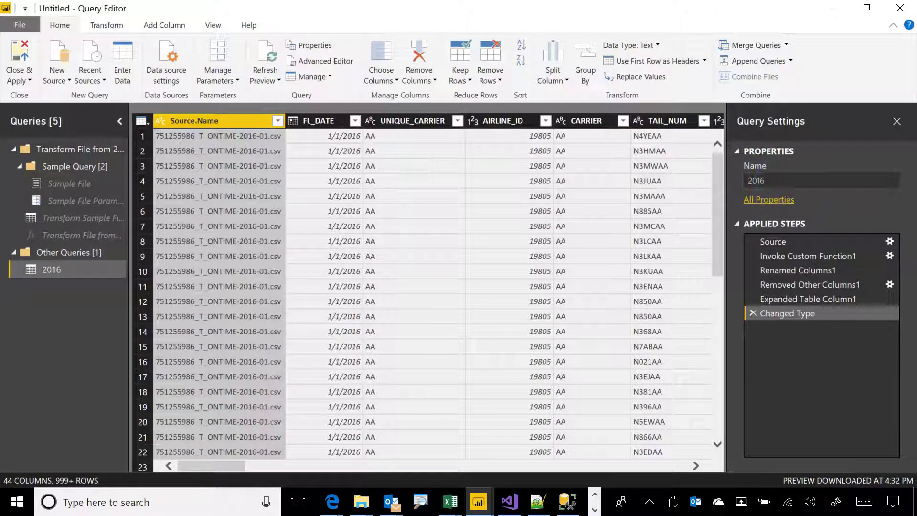
left_click(813, 180)
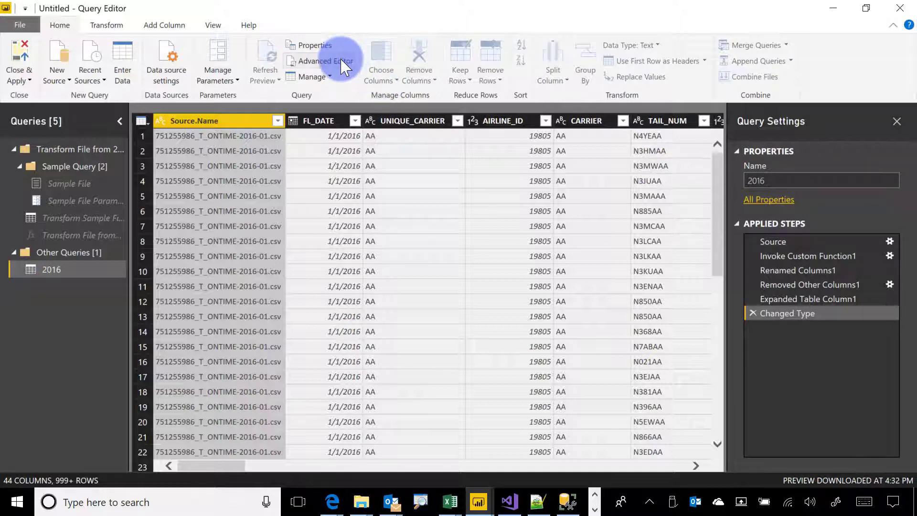
left_click(325, 61)
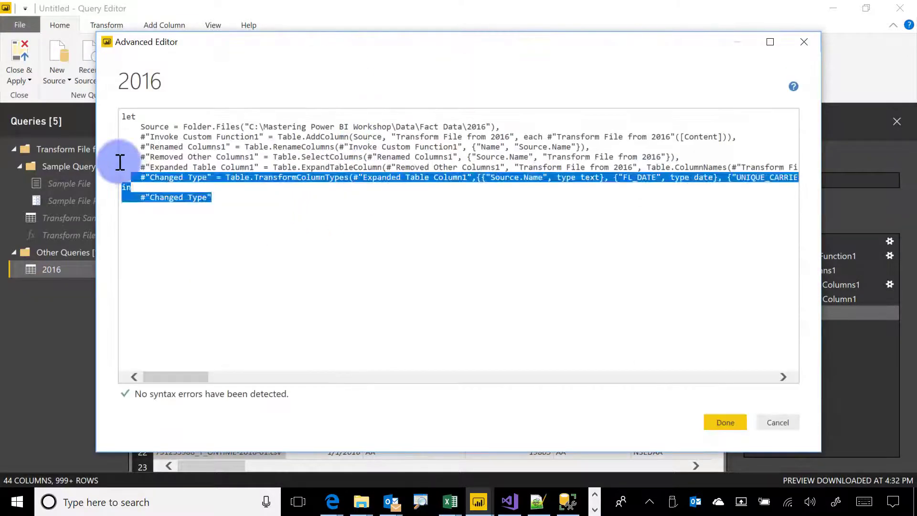
type("#\"Removed Columns\" = Table.RemoveColumns(#\"Changed Type\",{\"Source.Name\"})")
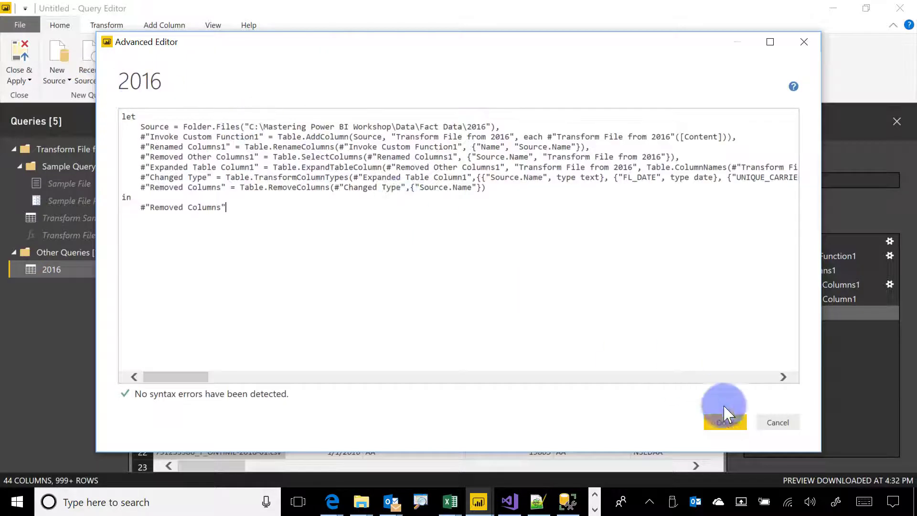
left_click(724, 421)
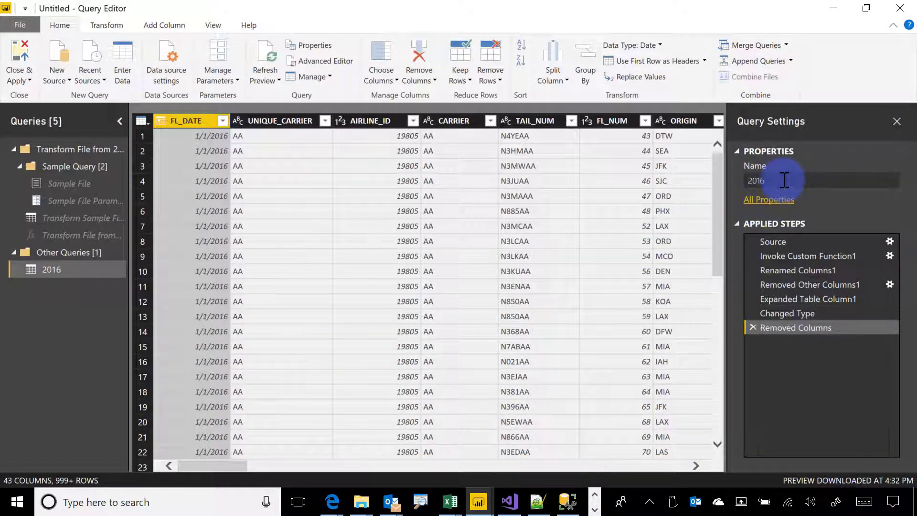
Step: Replace the query name in Query Settings with Airline Performance
triple_click(819, 181)
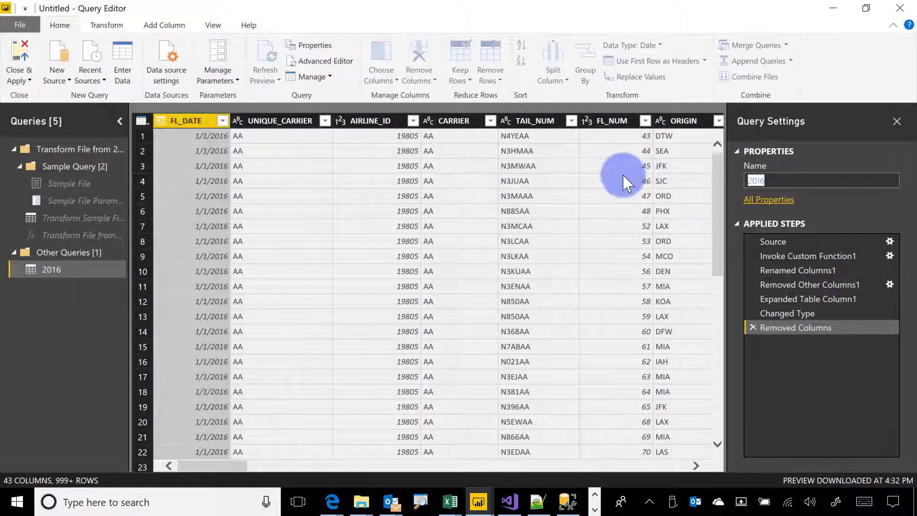
type("Airline Pe")
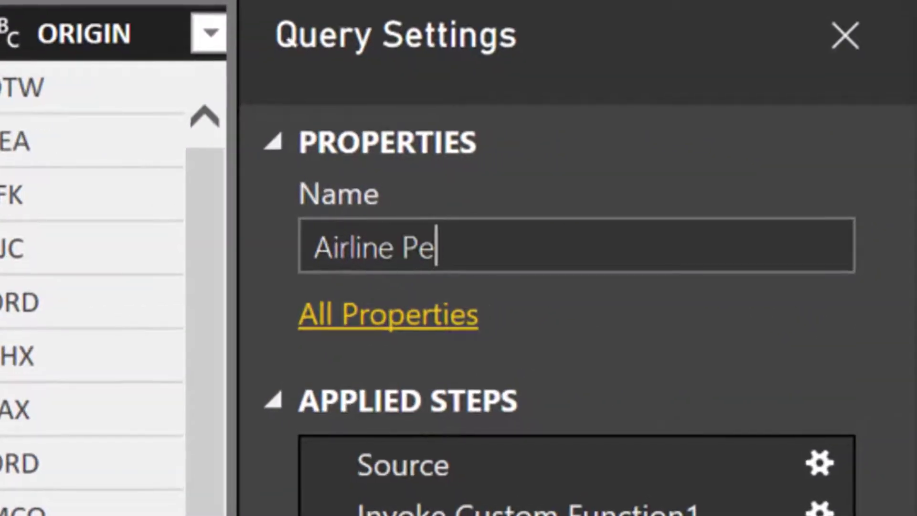
type("rformance")
type("Fl")
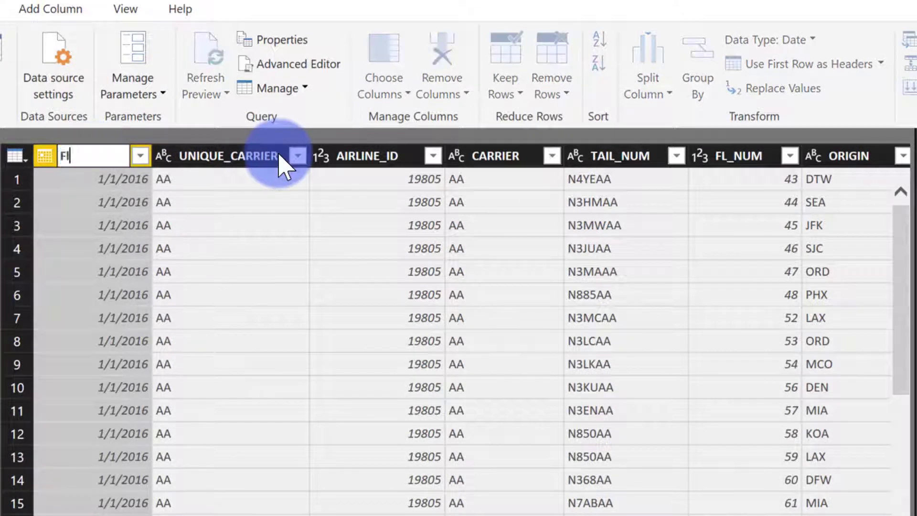
Step: Rename columns to Flight Date, Tail Number, Taxi In, CRS Arr Time, CRS Elapsed Time and similar friendly names
left_click(626, 155)
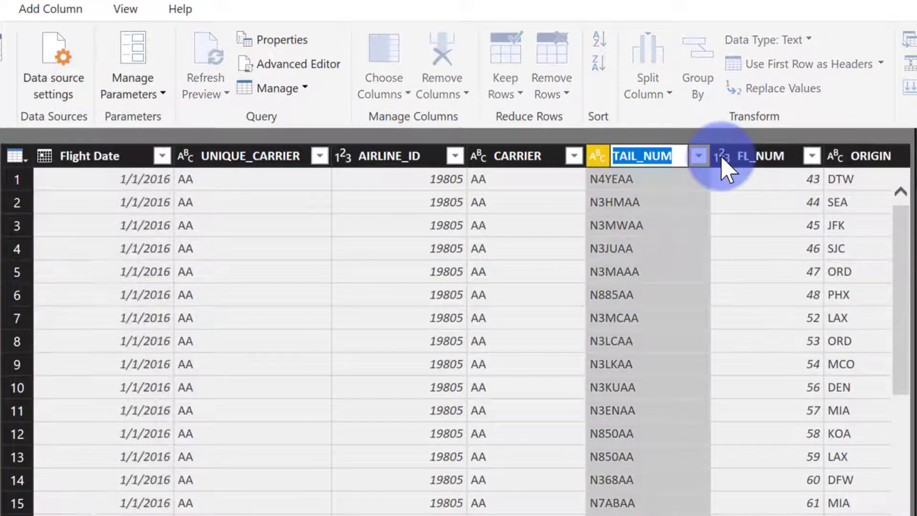
double_click(766, 155)
type("Dep D")
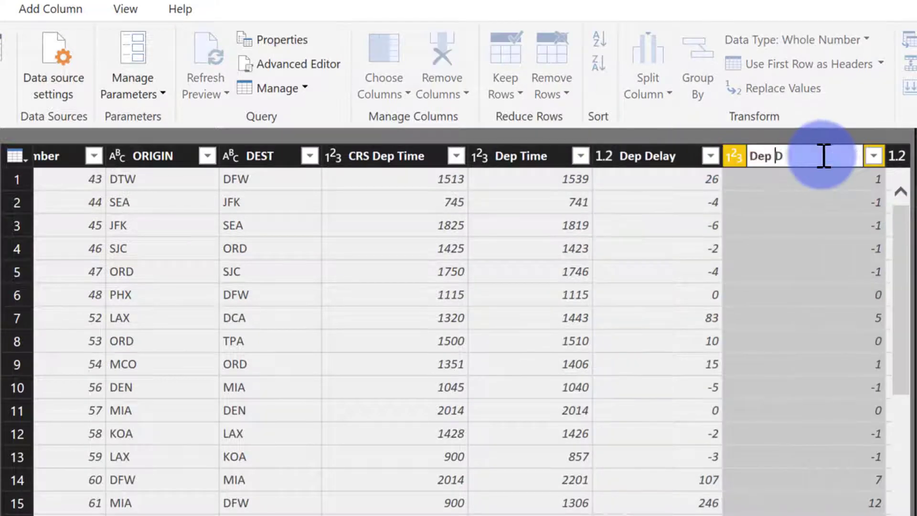
scroll("right", 3)
type("elay Group")
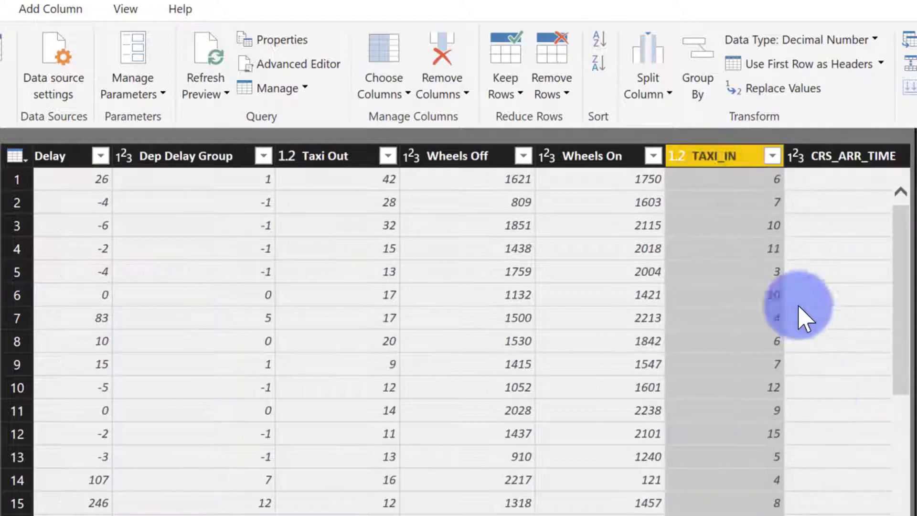
double_click(707, 156)
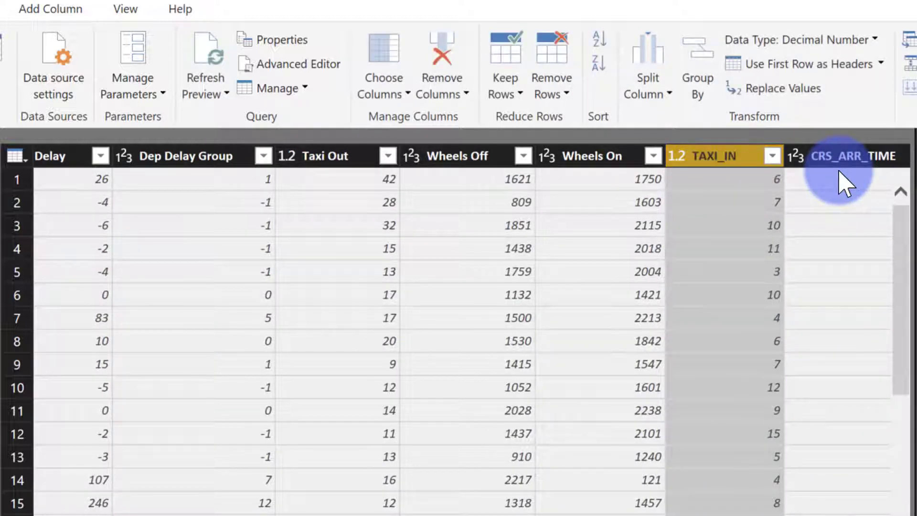
double_click(708, 155)
type("Taxi In")
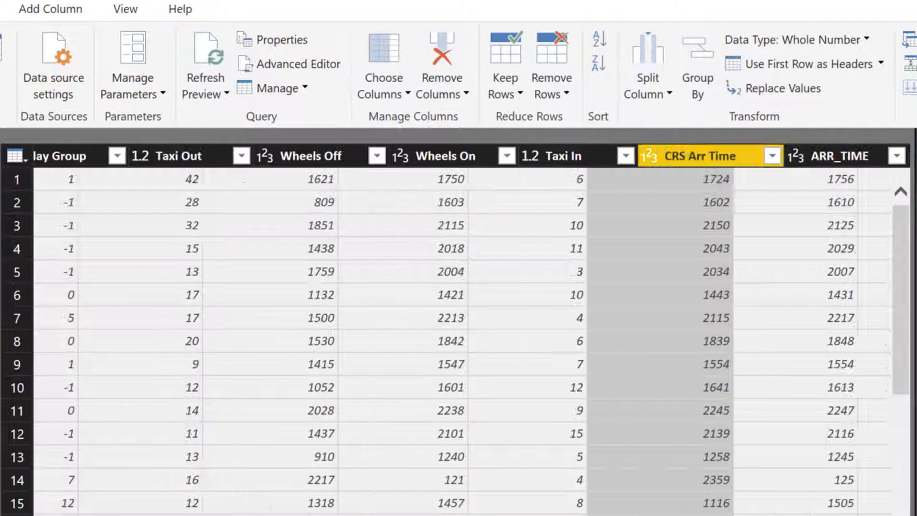
scroll("right", 3)
type("C")
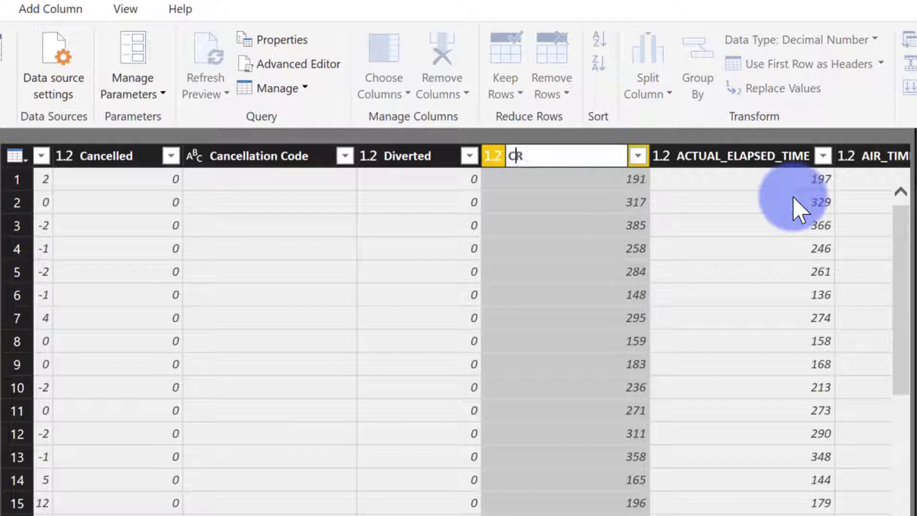
type("RS Elasped Time")
left_click(744, 155)
type("Actual Elapsed T")
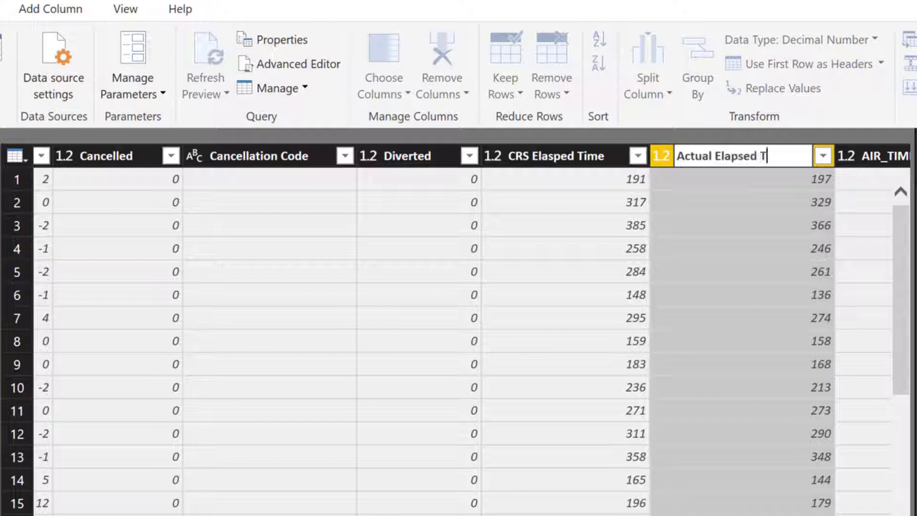
scroll("right", 3)
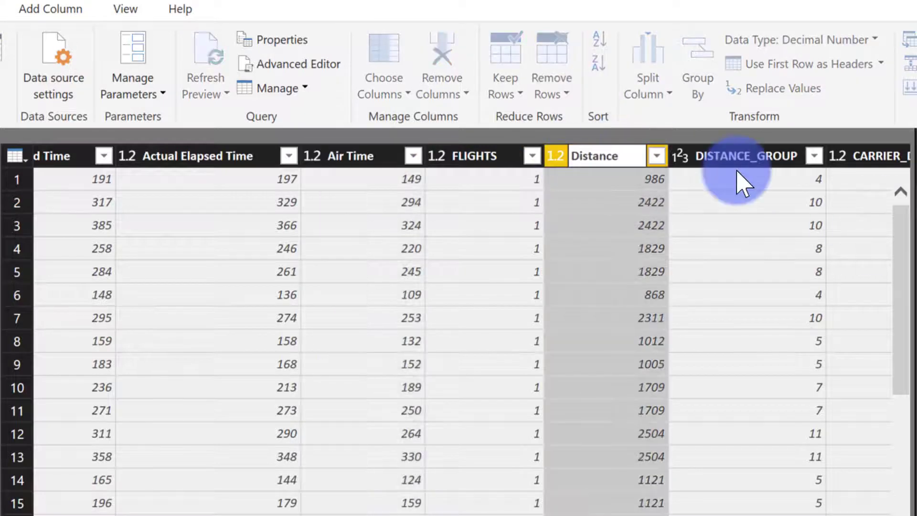
scroll("left", 3)
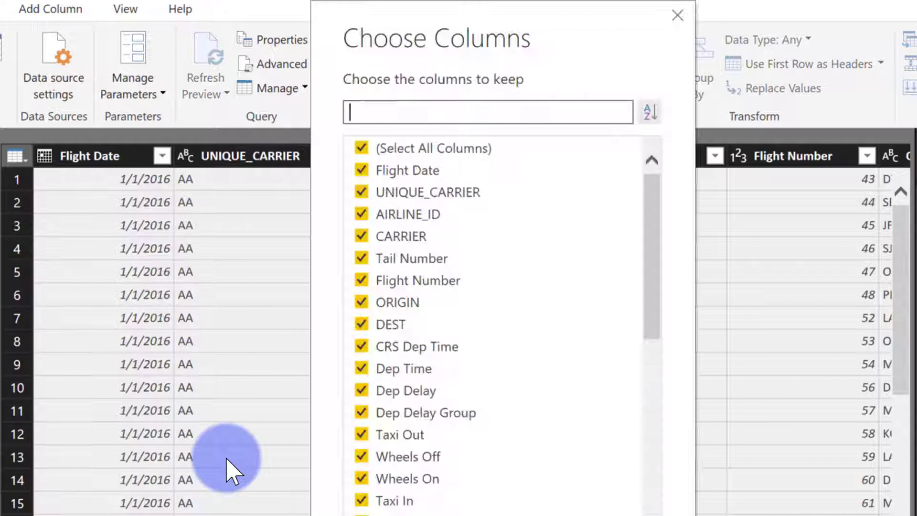
left_click(361, 191)
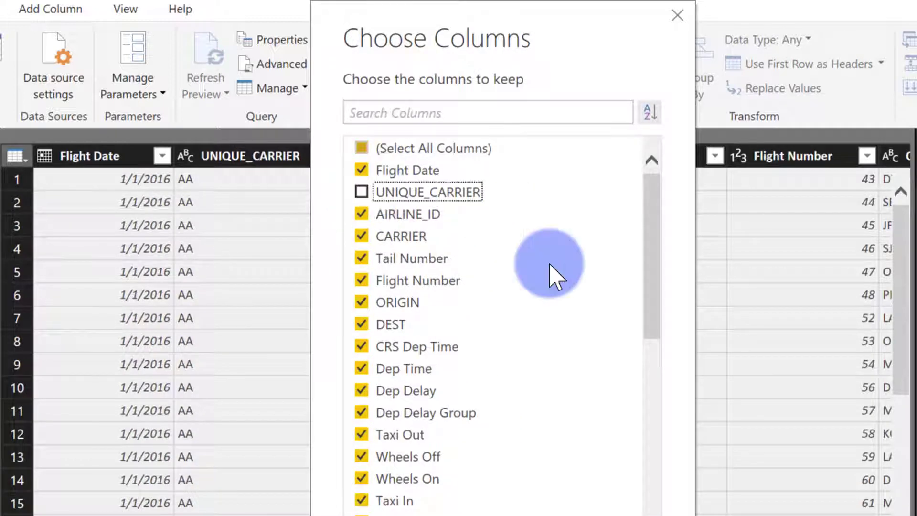
scroll("down", 3)
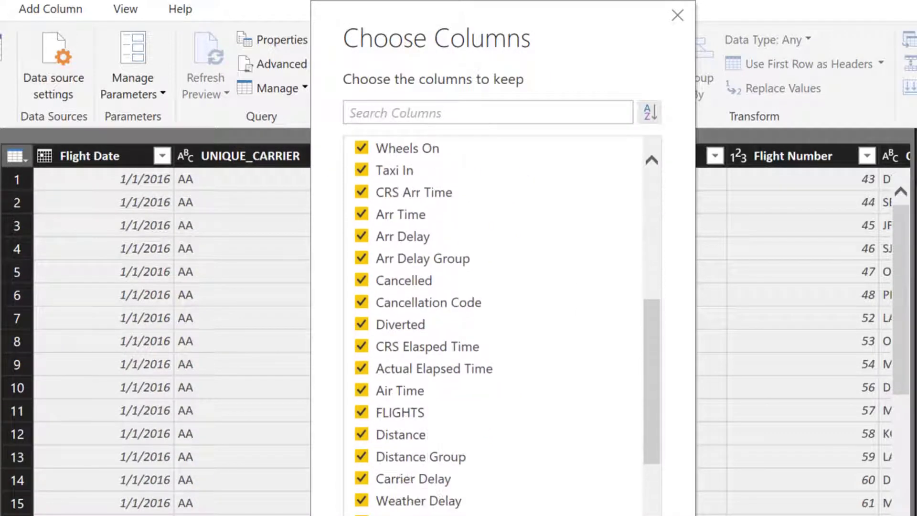
left_click(361, 301)
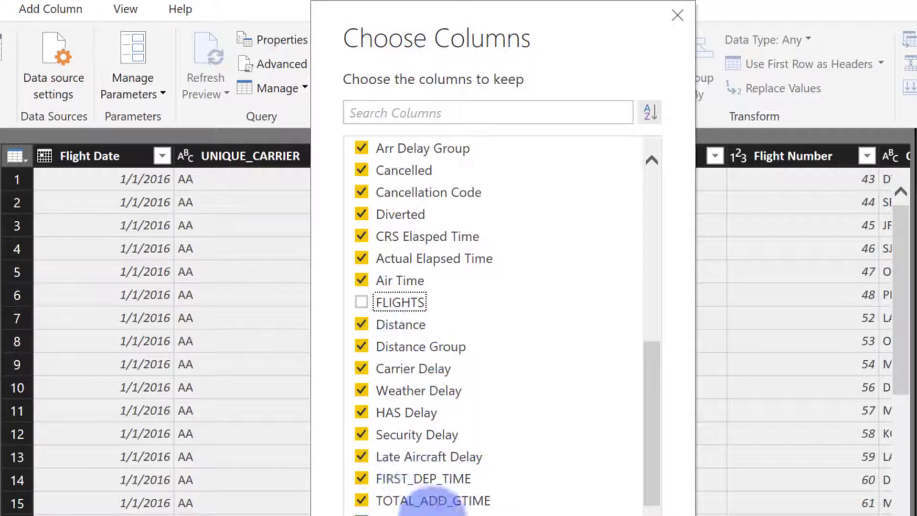
scroll("down", 3)
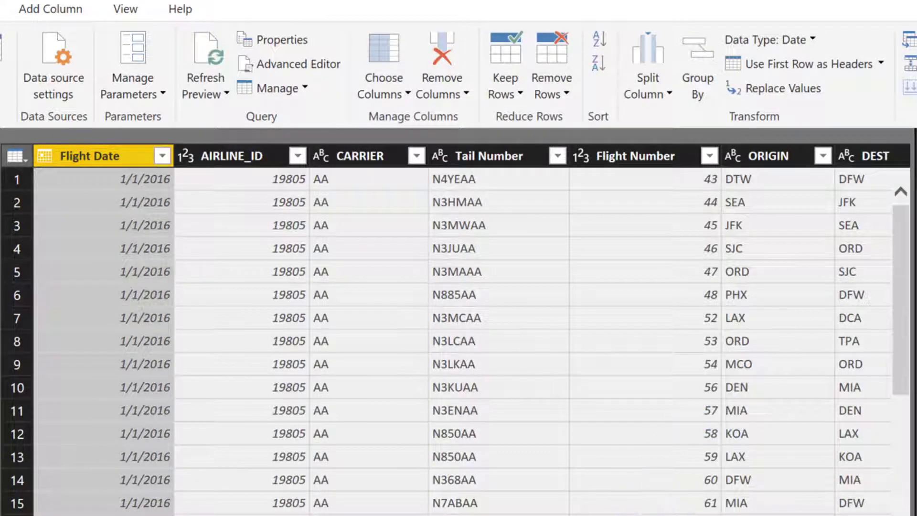
scroll("right", 3)
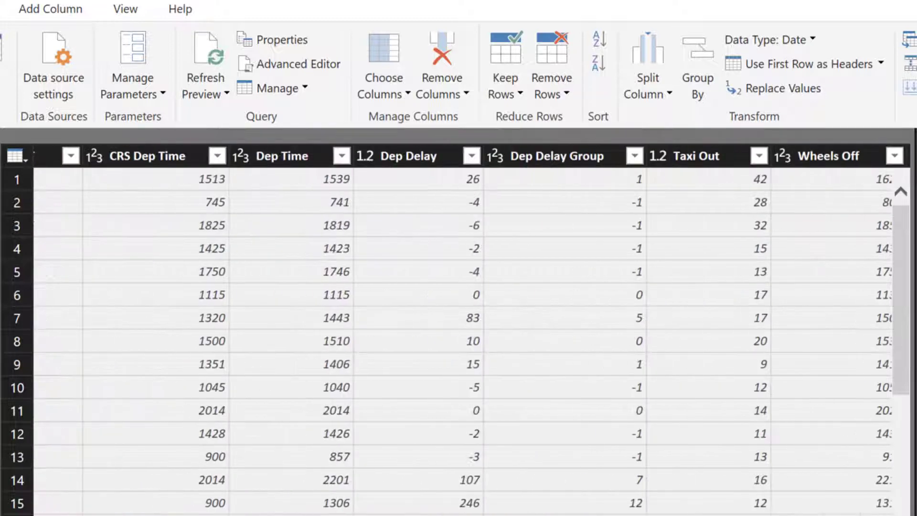
Step: Set Dep Delay, Taxi Out, Taxi In and the delay-cause columns to the Whole Number data type
left_click(403, 155)
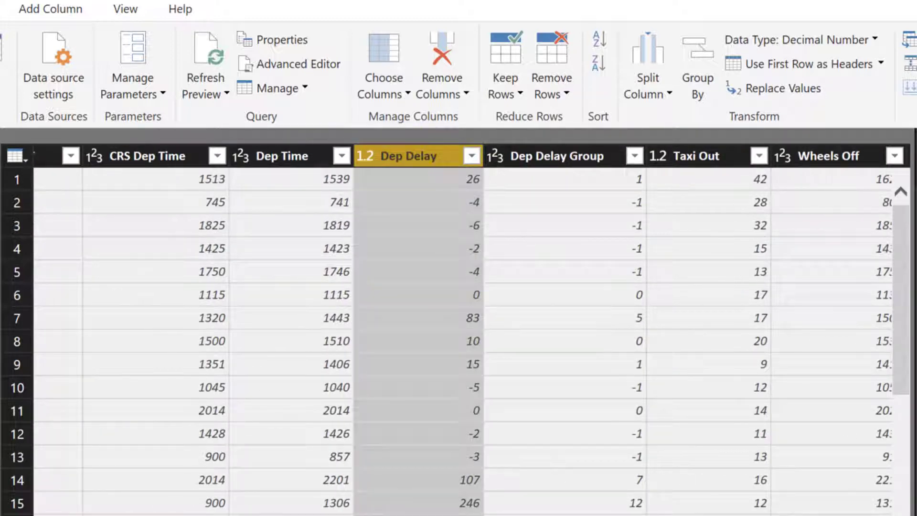
scroll("right", 3)
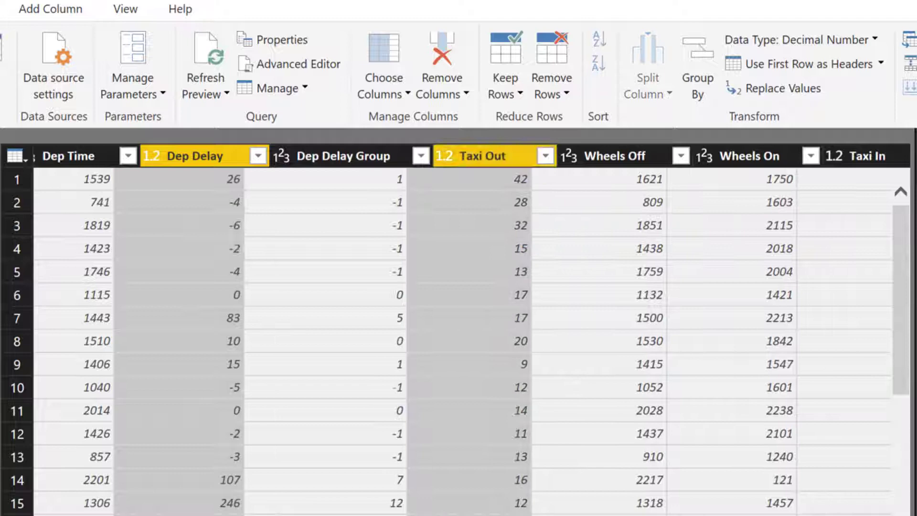
scroll("right", 3)
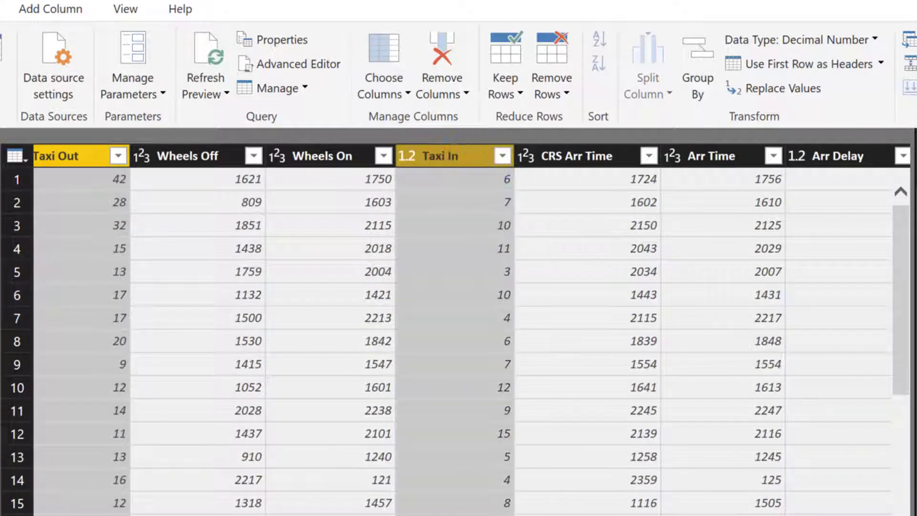
scroll("right", 3)
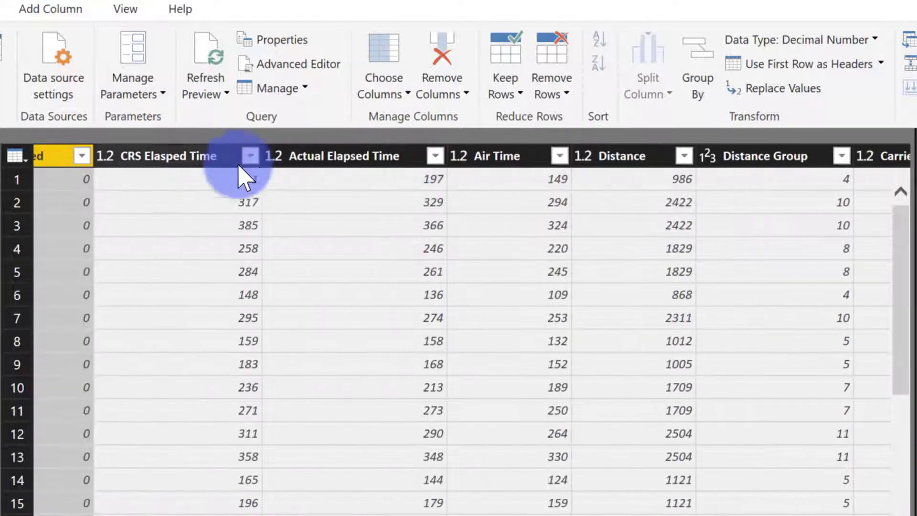
scroll("right", 3)
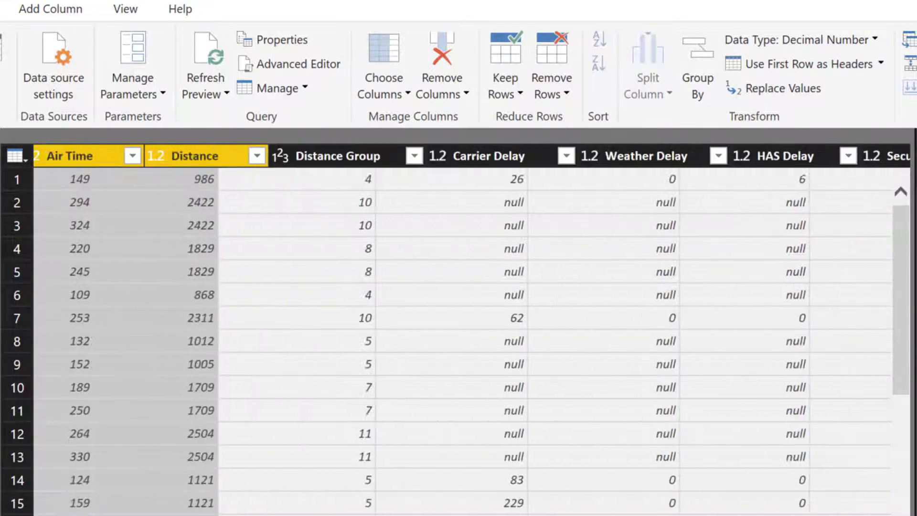
scroll("right", 3)
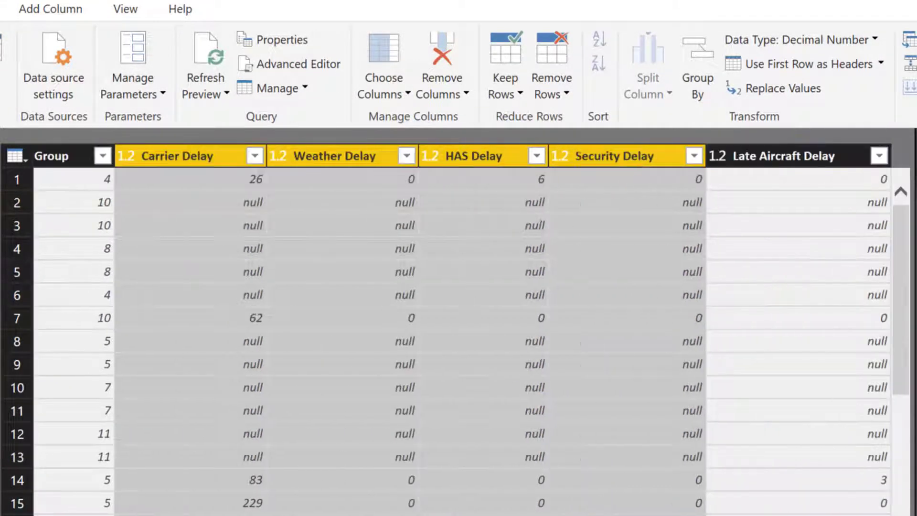
left_click(800, 40)
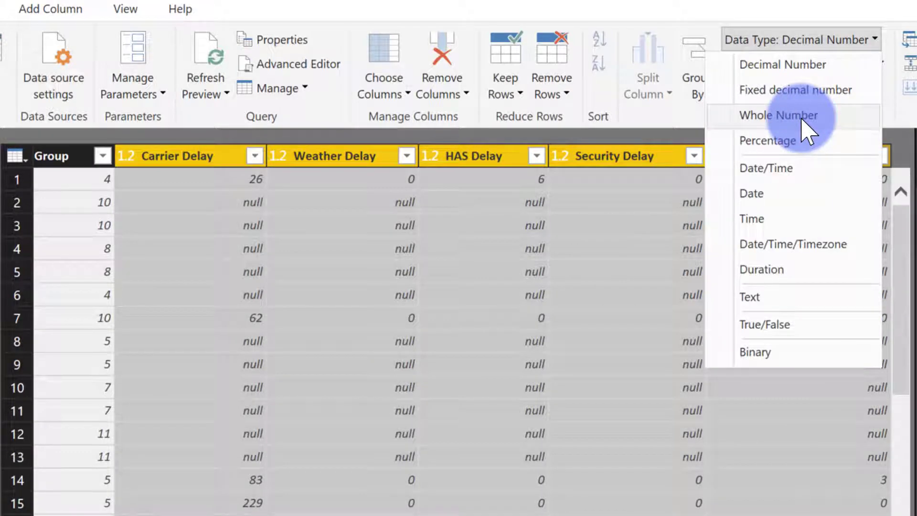
left_click(777, 116)
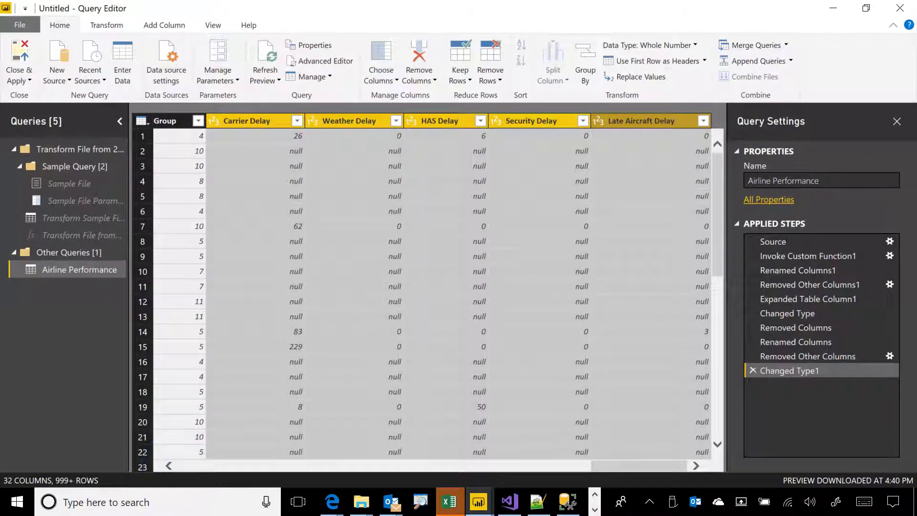
scroll("left", 3)
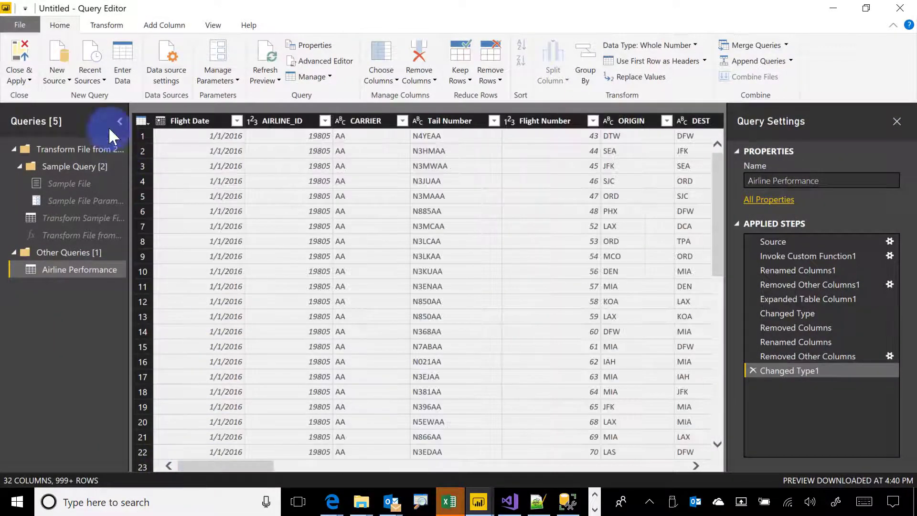
Step: Select the entire Airline Performance M script in the Advanced Editor, then close it with Done
left_click(212, 25)
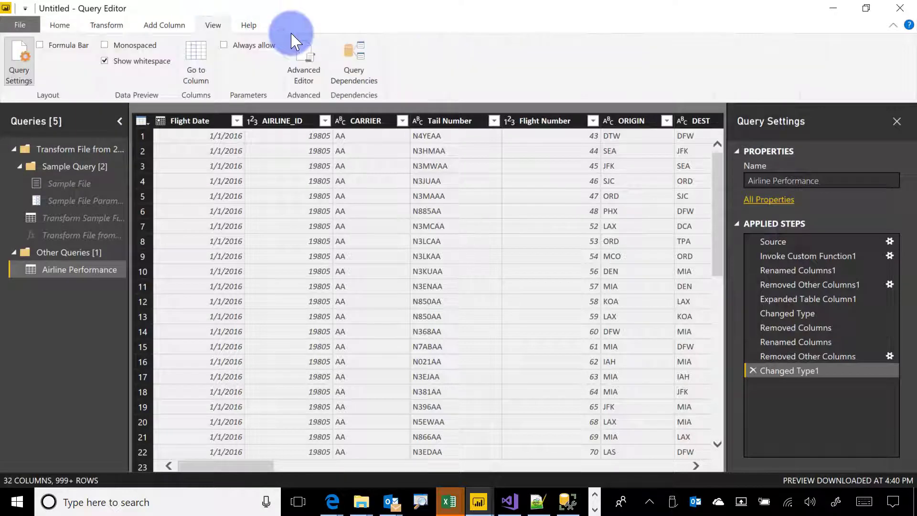
mouse_move(212, 25)
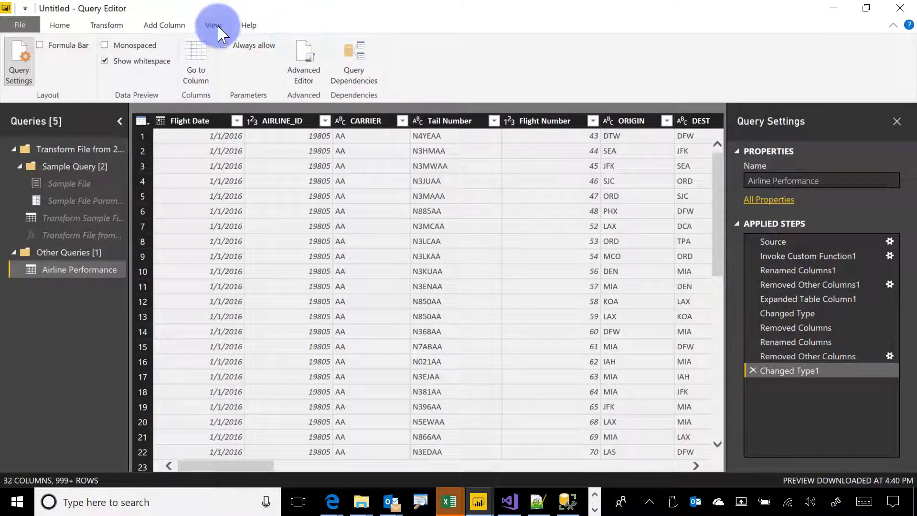
left_click(303, 62)
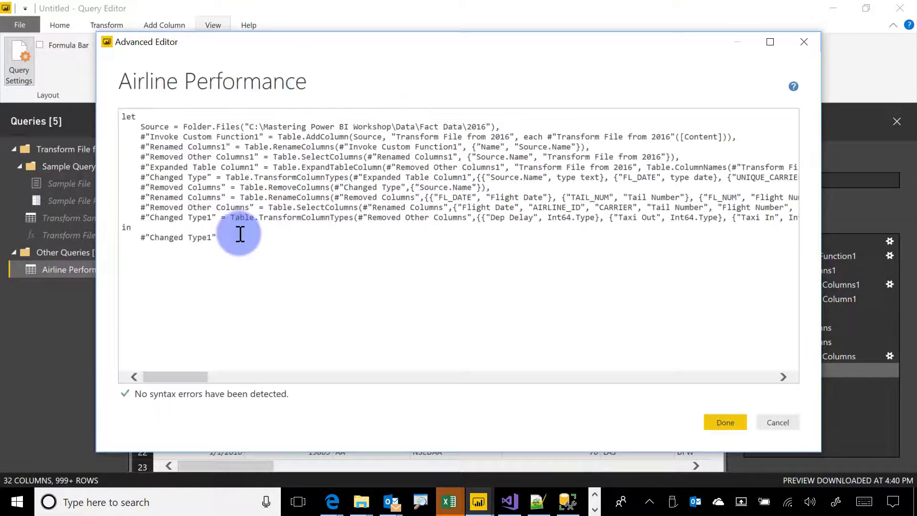
key("ctrl+a")
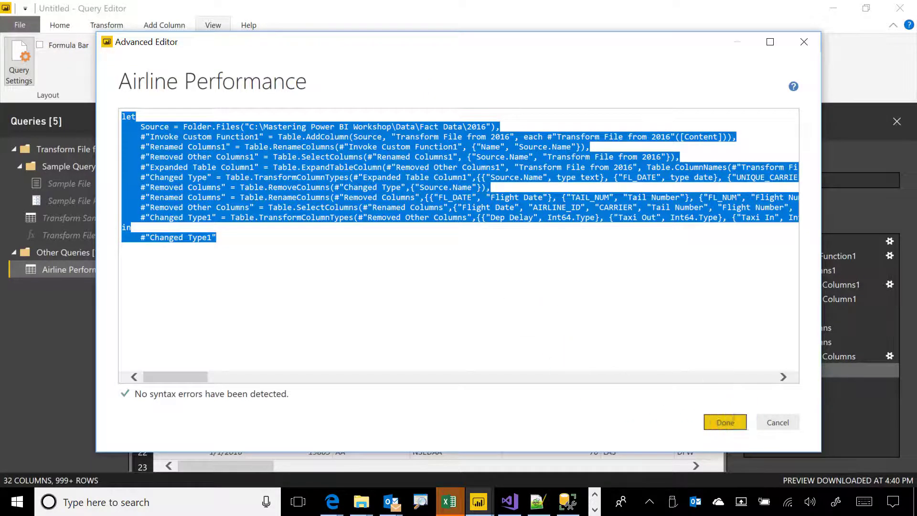
left_click(724, 421)
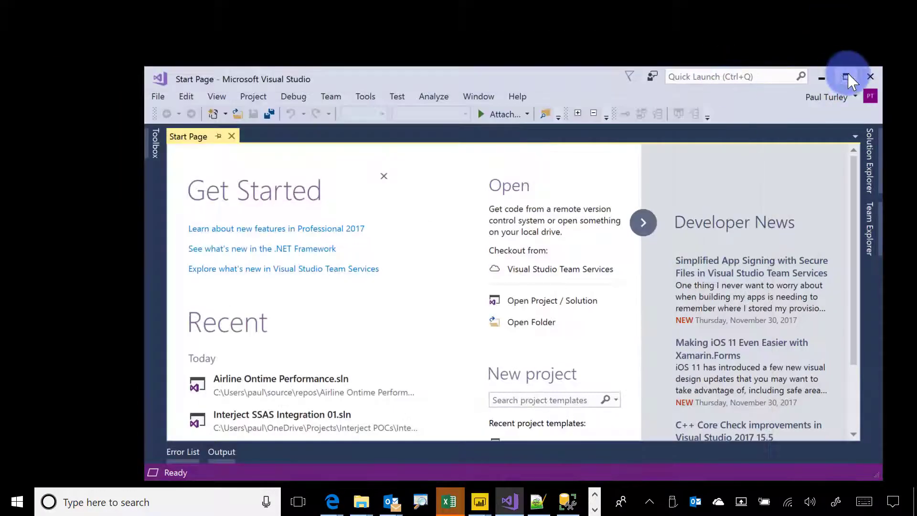
Step: Create a new Analysis Services Tabular Project named Airline Performance from File > New > Project
left_click(845, 77)
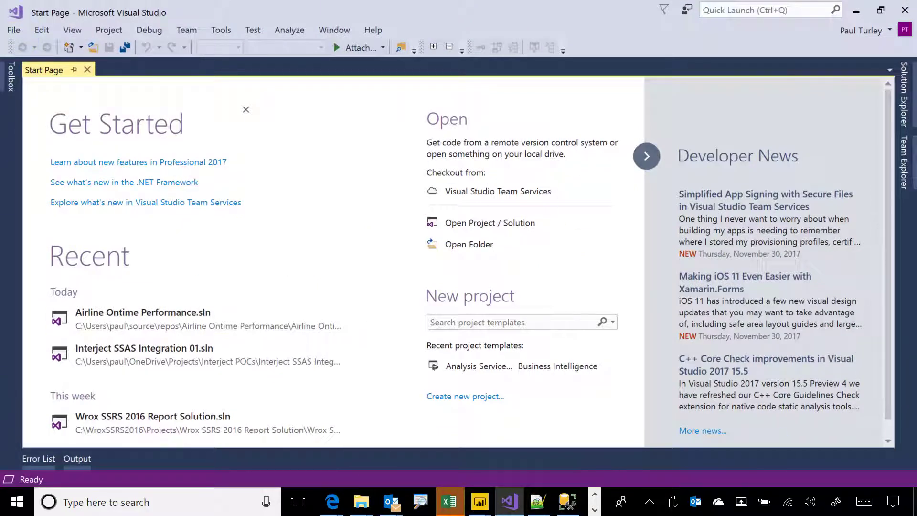
left_click(12, 30)
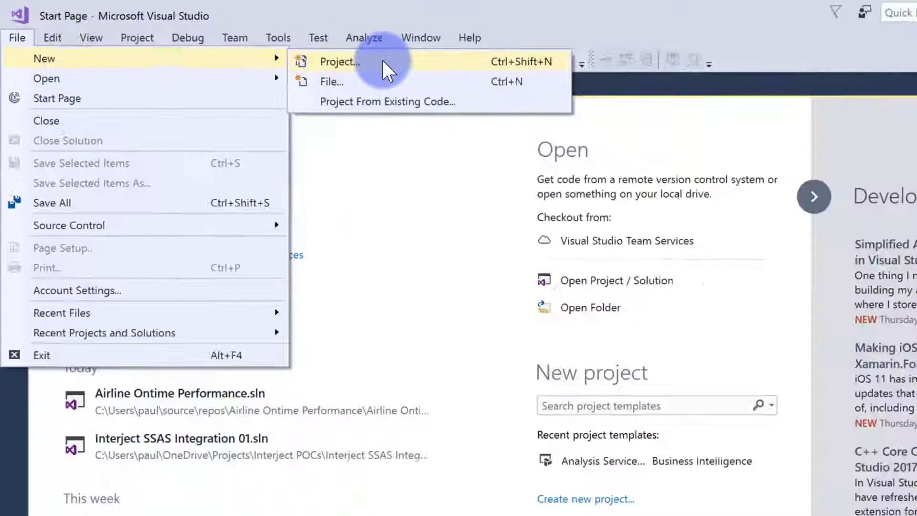
left_click(339, 61)
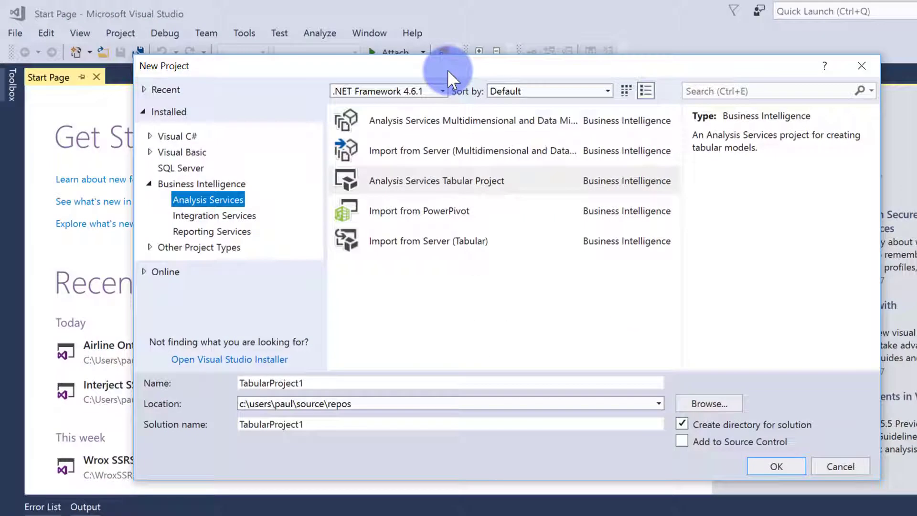
left_click(435, 181)
type("A")
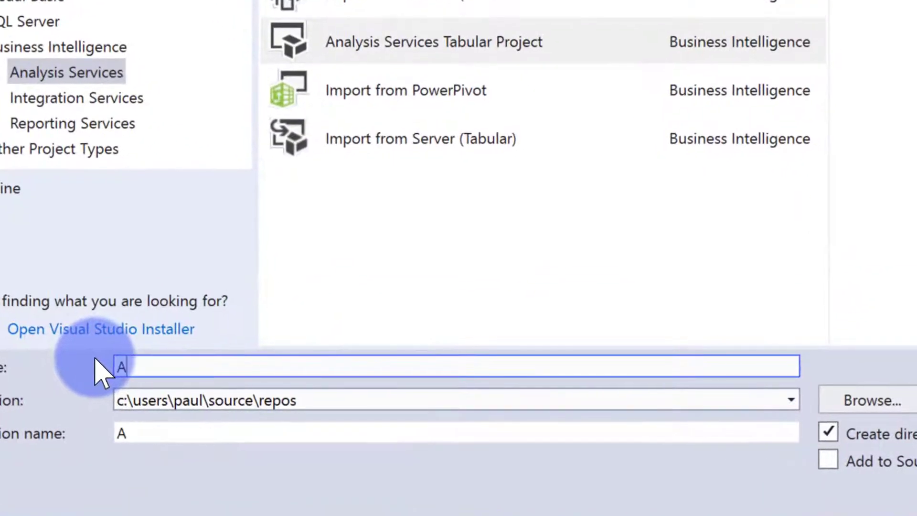
type("irline P")
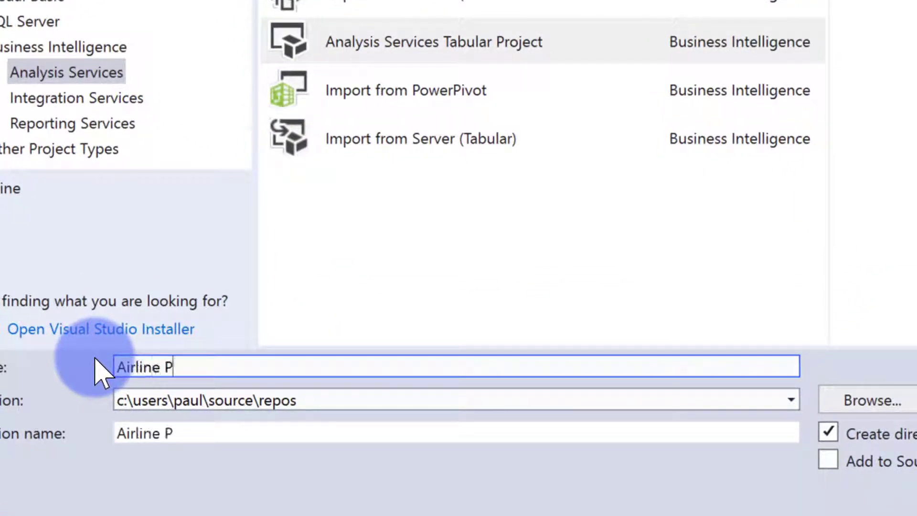
type("erformance")
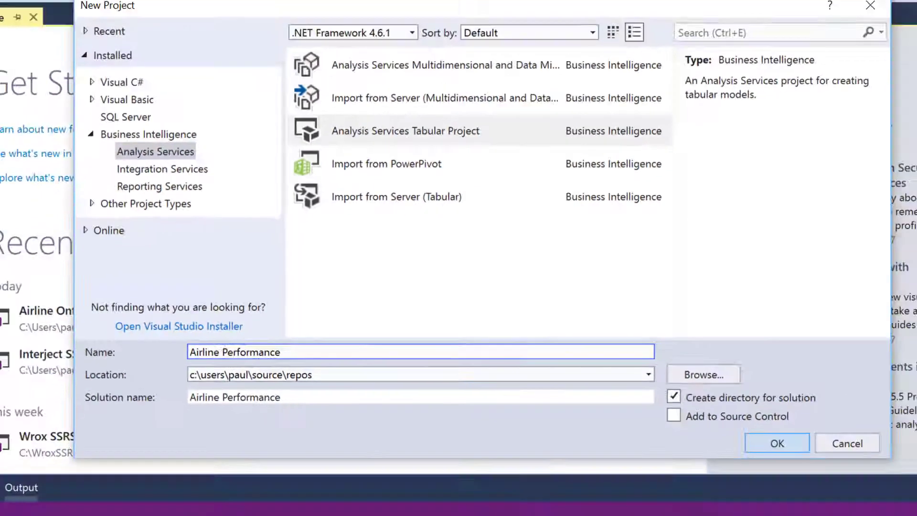
left_click(777, 442)
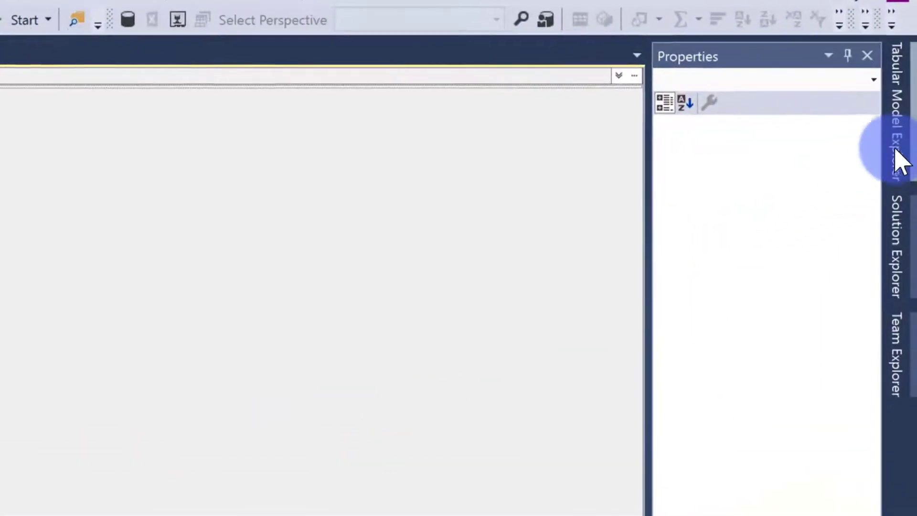
Step: Show Tabular Model Explorer and bring up the Data Sources actions to import a new source
left_click(898, 117)
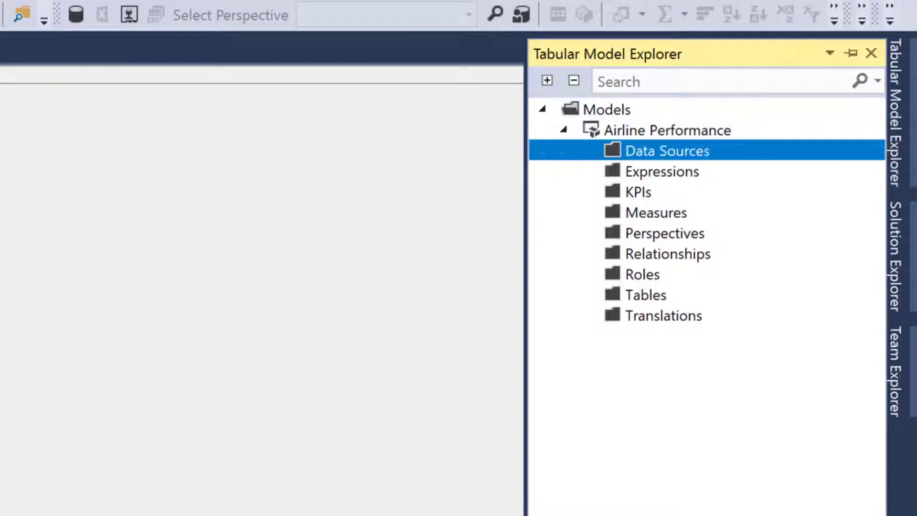
right_click(667, 150)
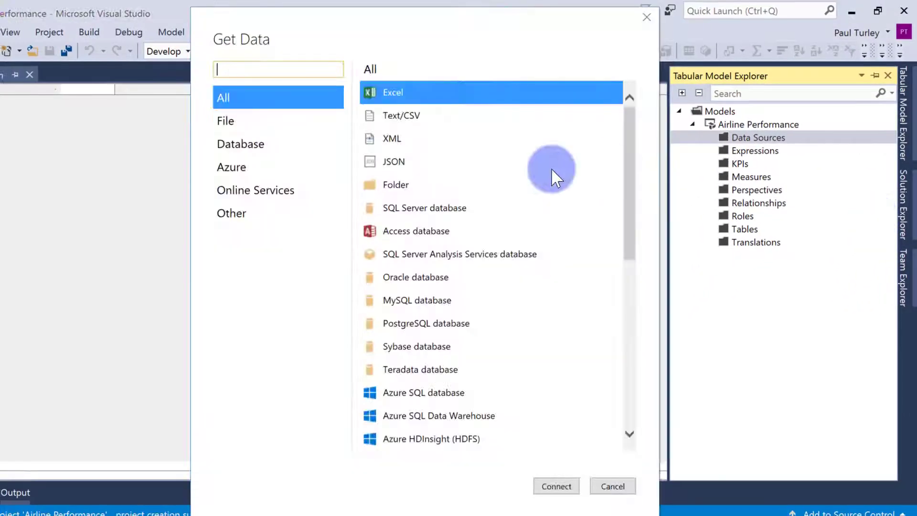
Step: Choose a Folder source and browse to Mastering Power BI Workshop > Data > Fact Data > 2016
left_click(395, 184)
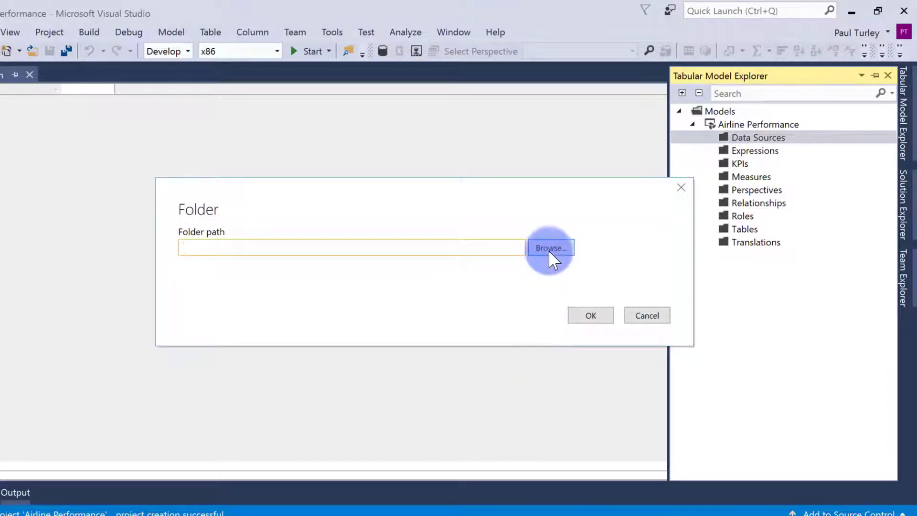
left_click(549, 248)
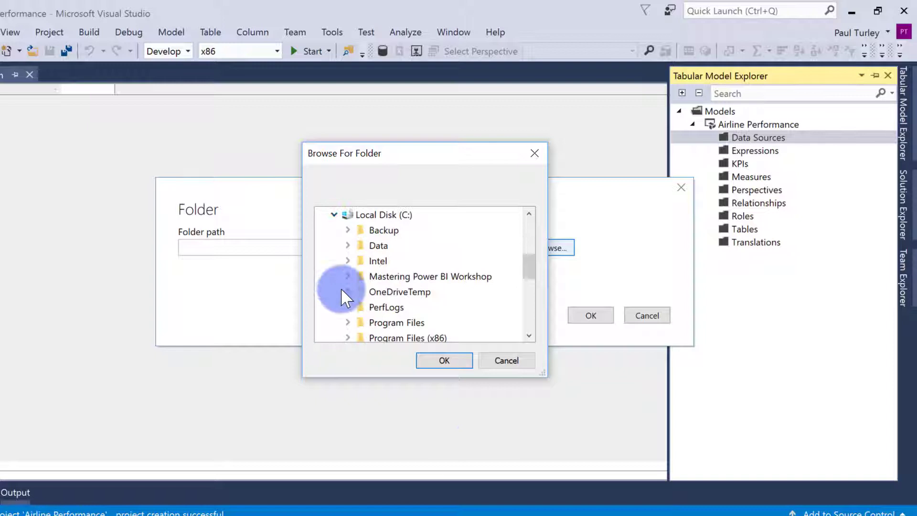
left_click(347, 276)
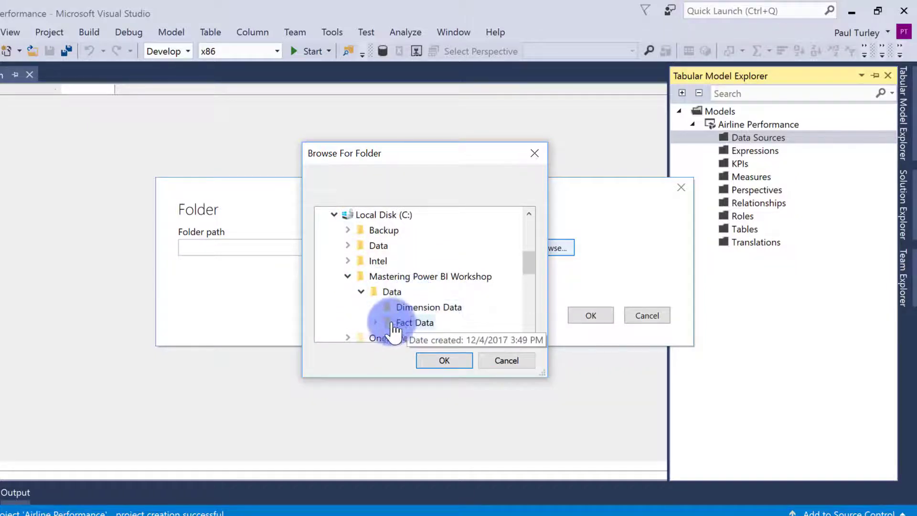
left_click(375, 322)
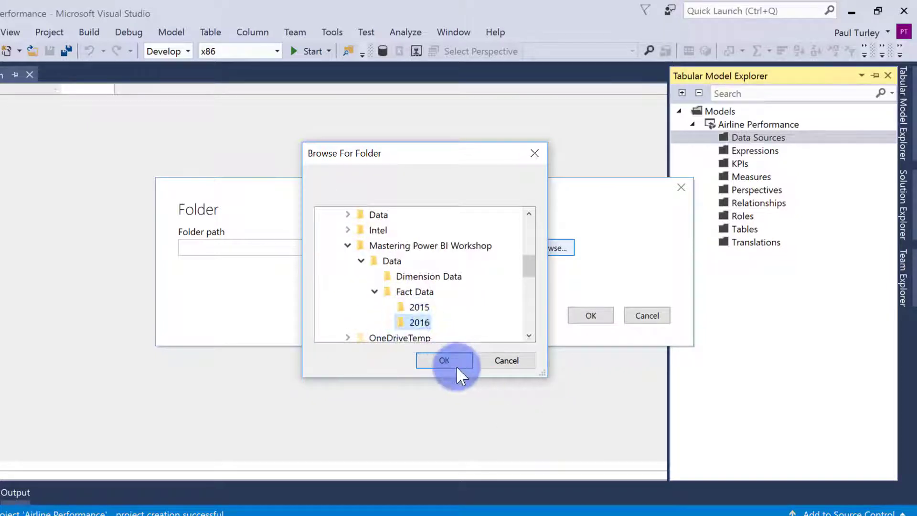
left_click(444, 360)
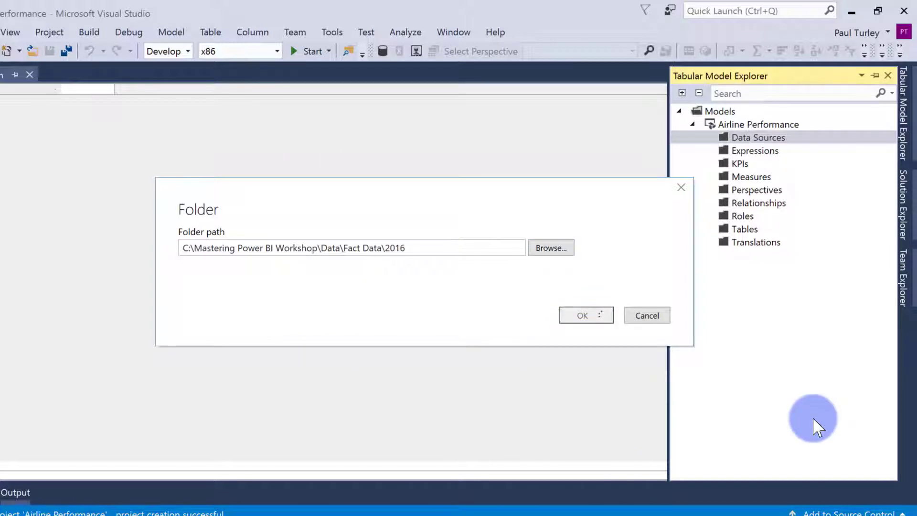
Step: Set Impersonation Mode to Impersonate Identity with user name Paul and connect to the folder
left_click(582, 315)
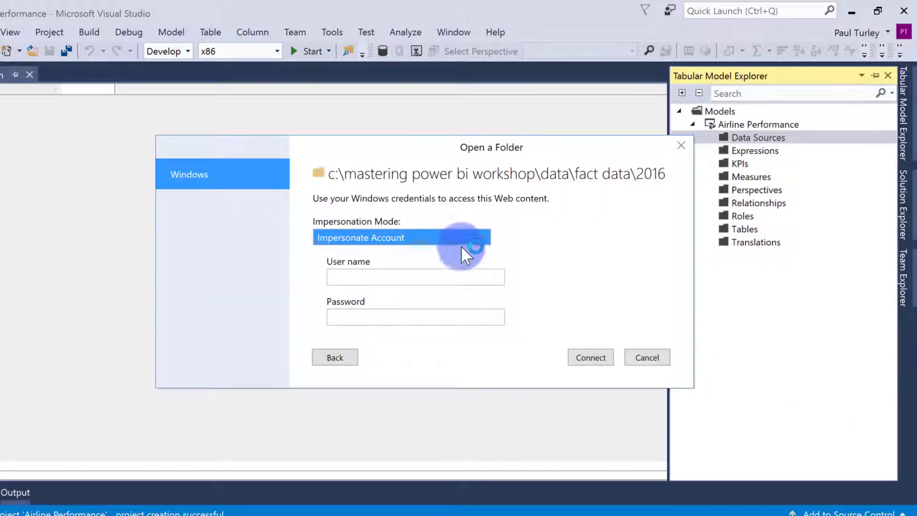
mouse_move(626, 319)
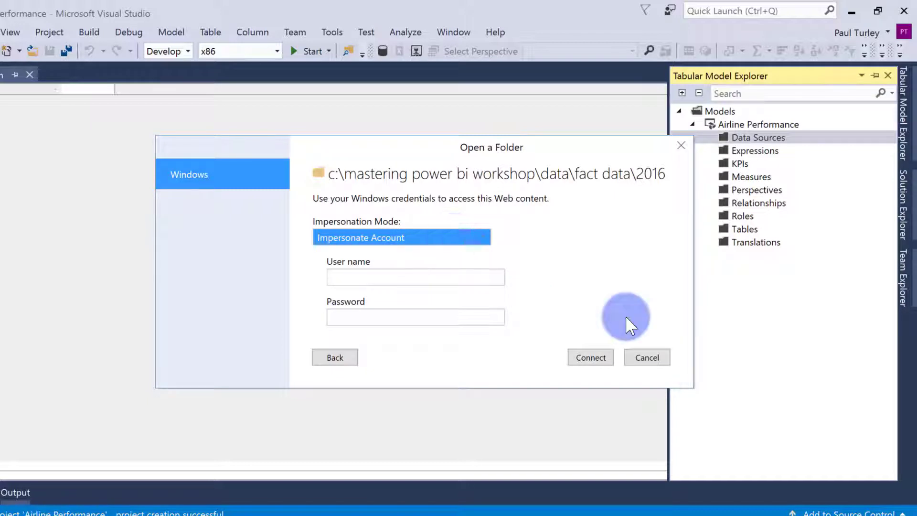
left_click(402, 237)
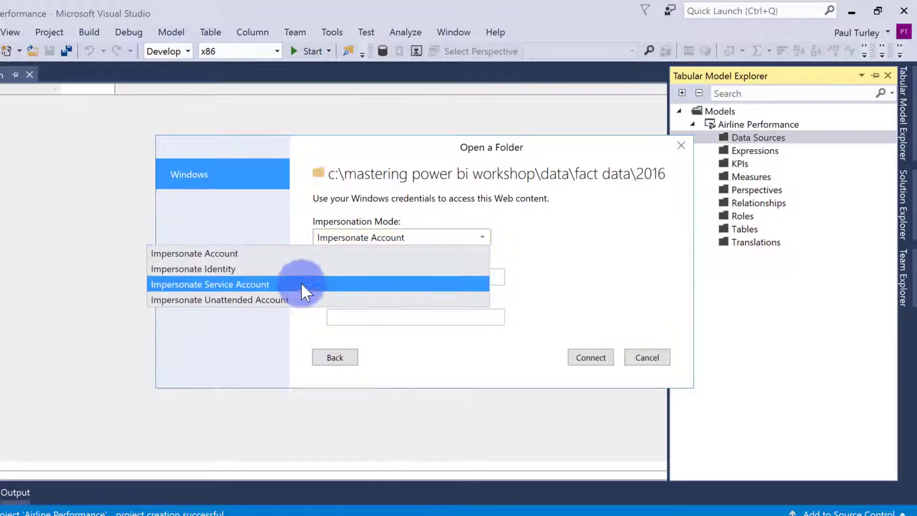
left_click(193, 268)
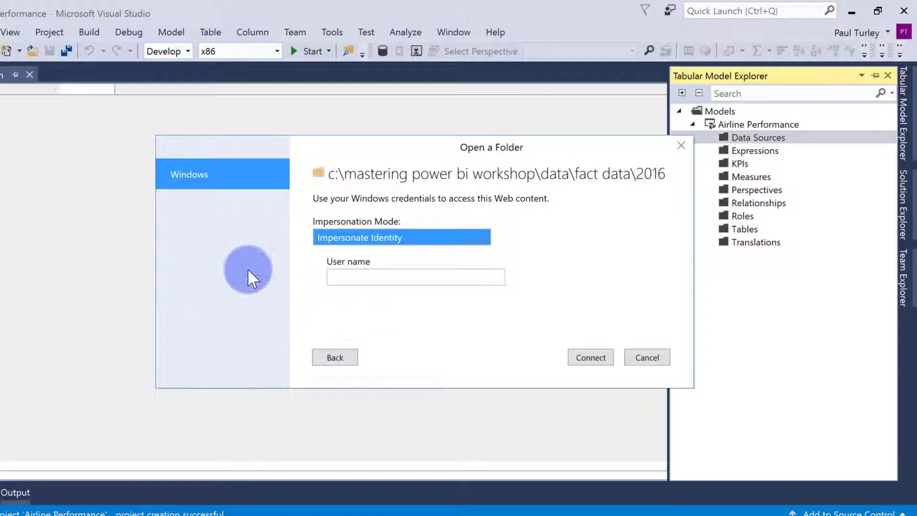
type("Paul")
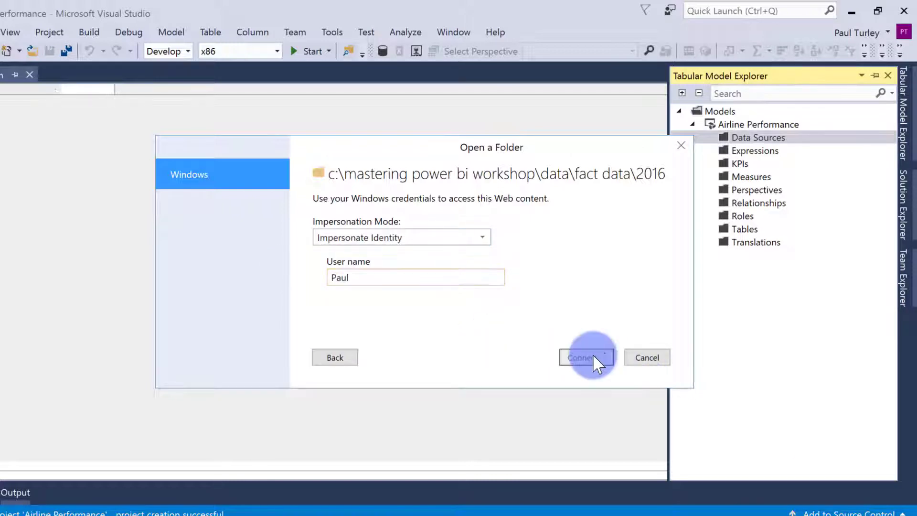
left_click(586, 358)
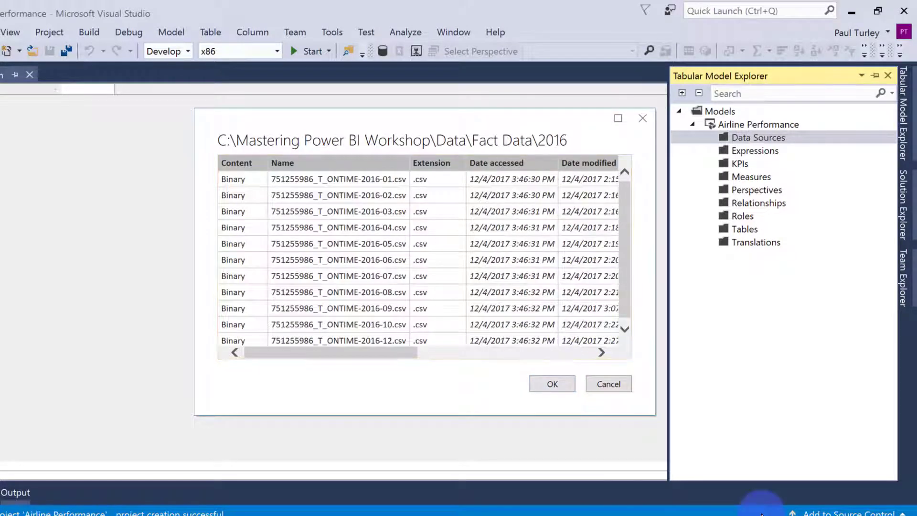
Step: Accept the file list, then expand Data Sources and bring up Import New Tables on the folder source
left_click(550, 384)
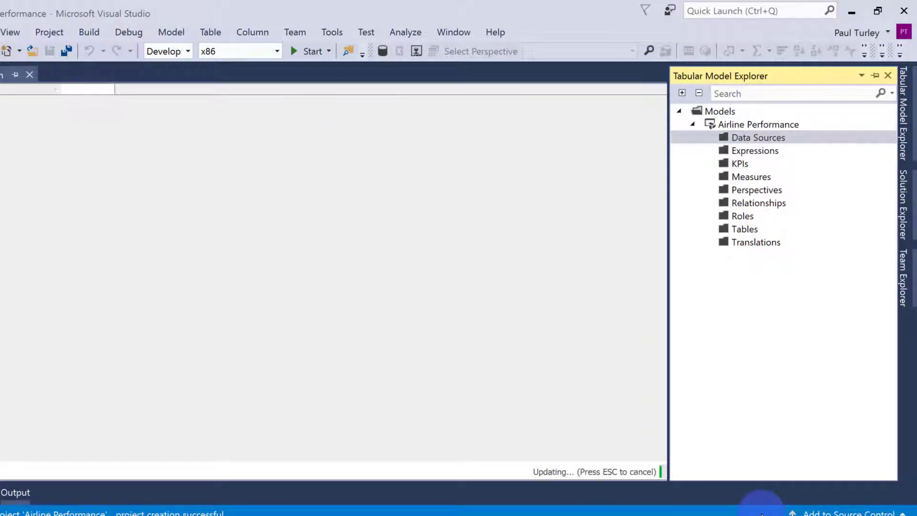
left_click(758, 137)
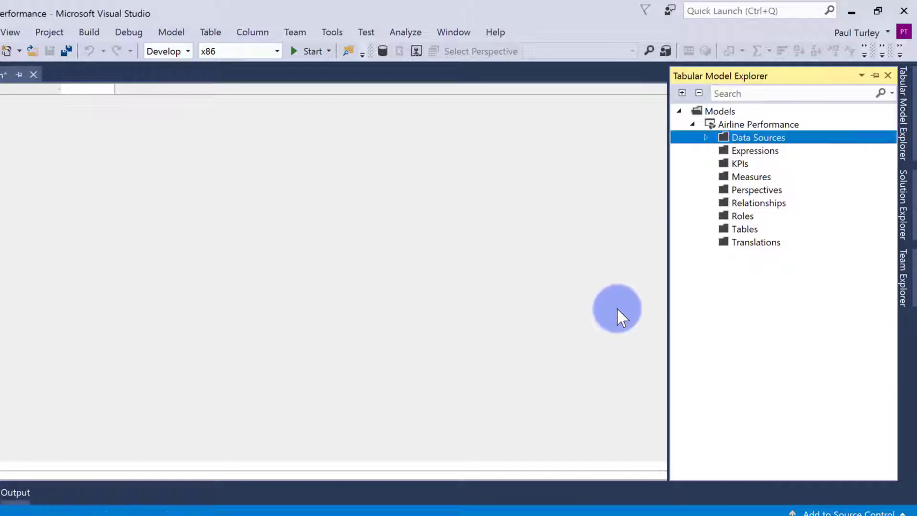
left_click(706, 137)
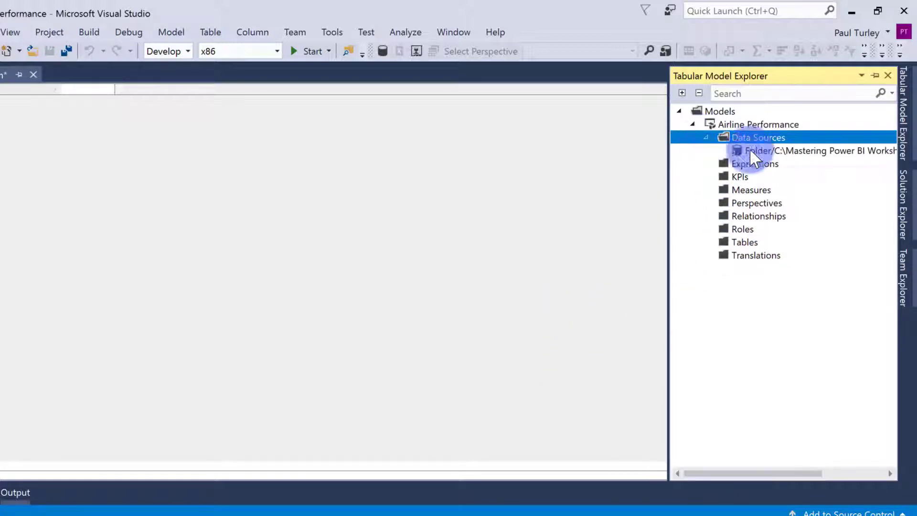
right_click(819, 150)
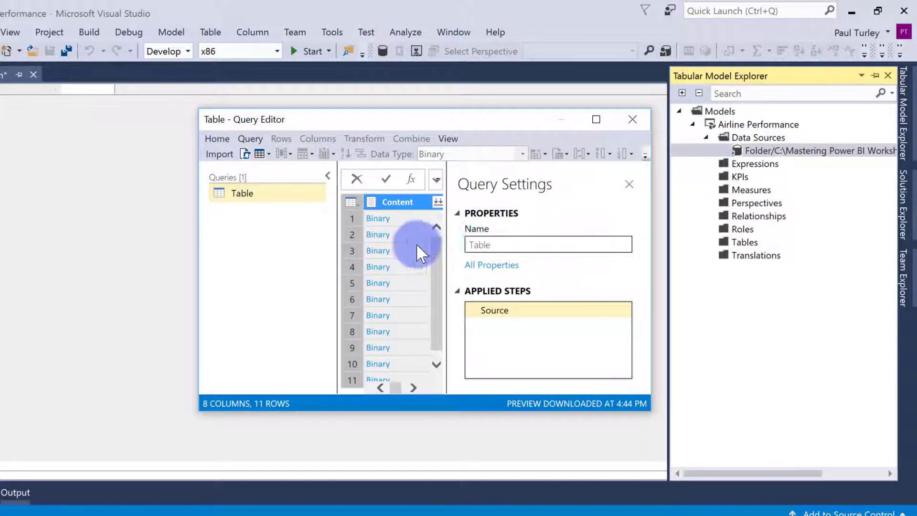
Step: Rename the query to Airline Performance and combine the 2016 CSV files based on the first file
left_click(548, 244)
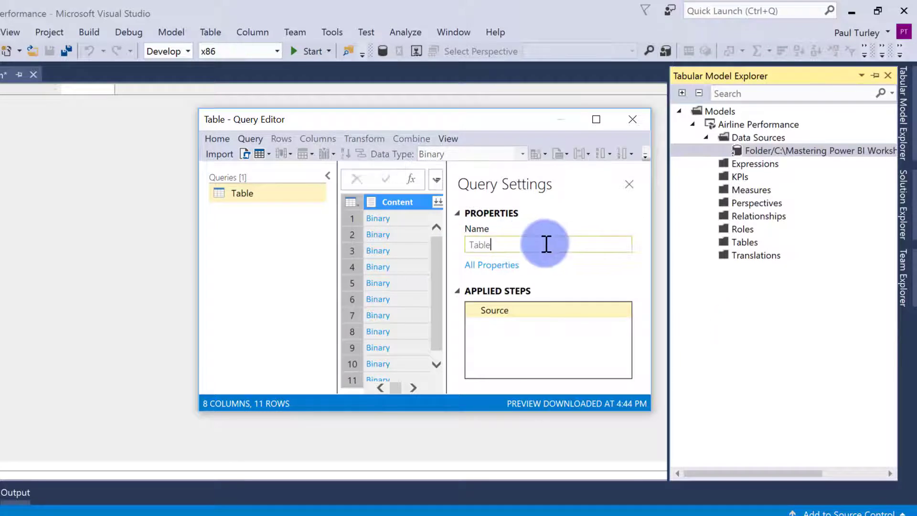
type("Ai")
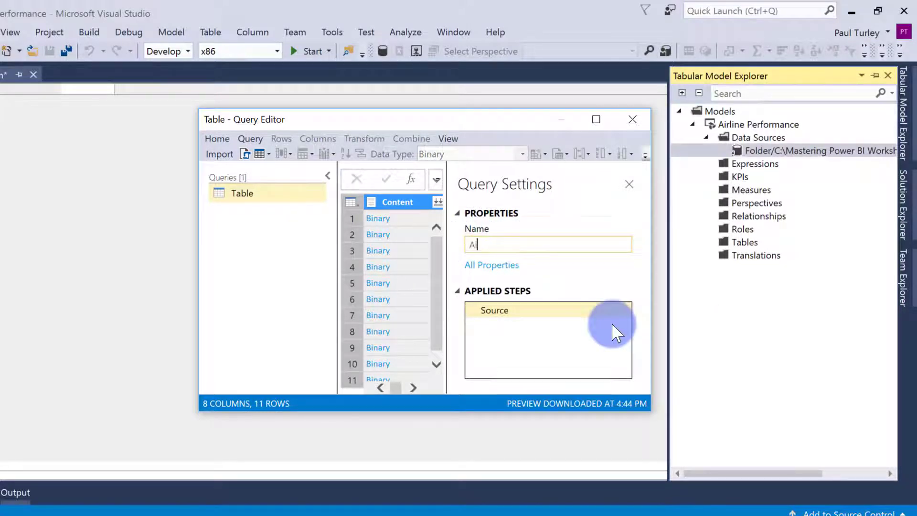
type("irline Performance")
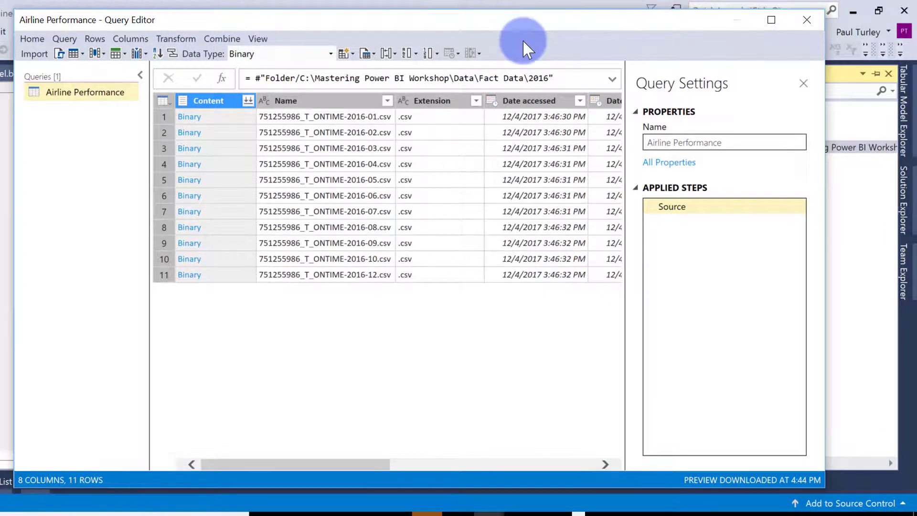
mouse_move(553, 47)
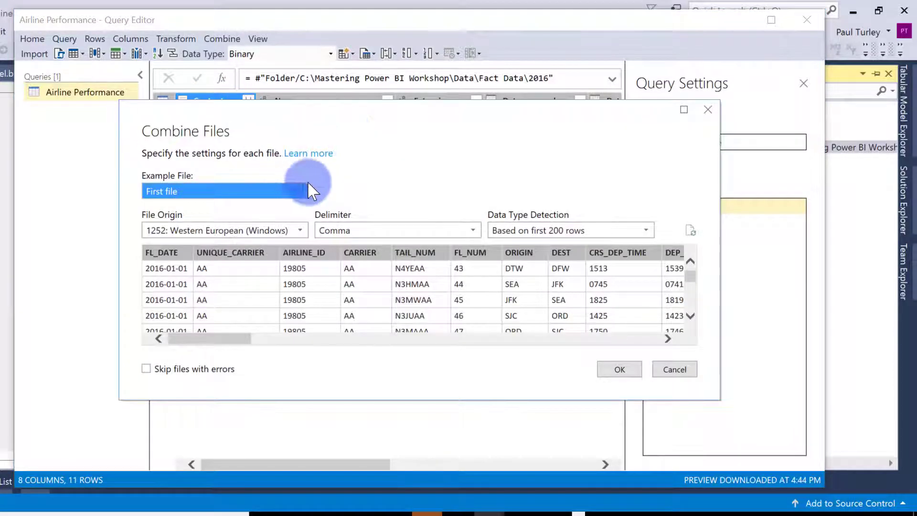
mouse_move(640, 394)
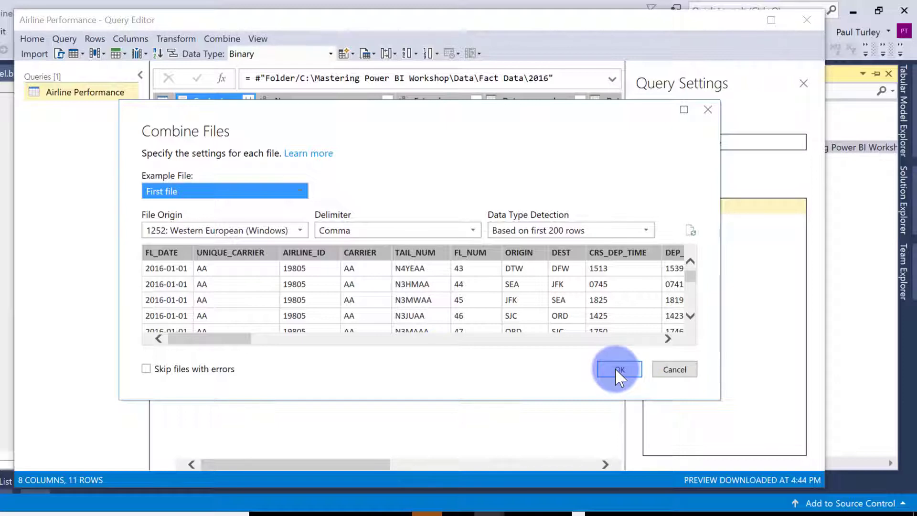
left_click(617, 368)
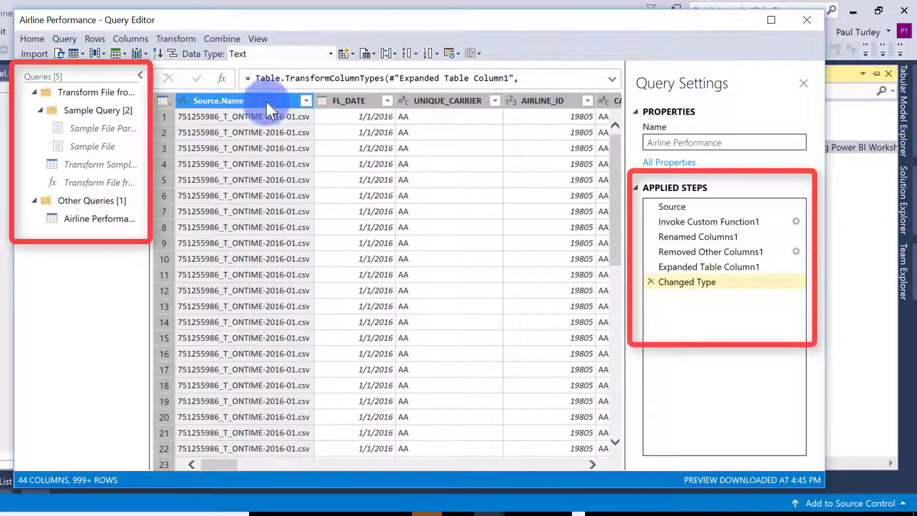
Step: Remove the Source.Name column from the combined query, leaving FL_DATE as the first column
right_click(217, 100)
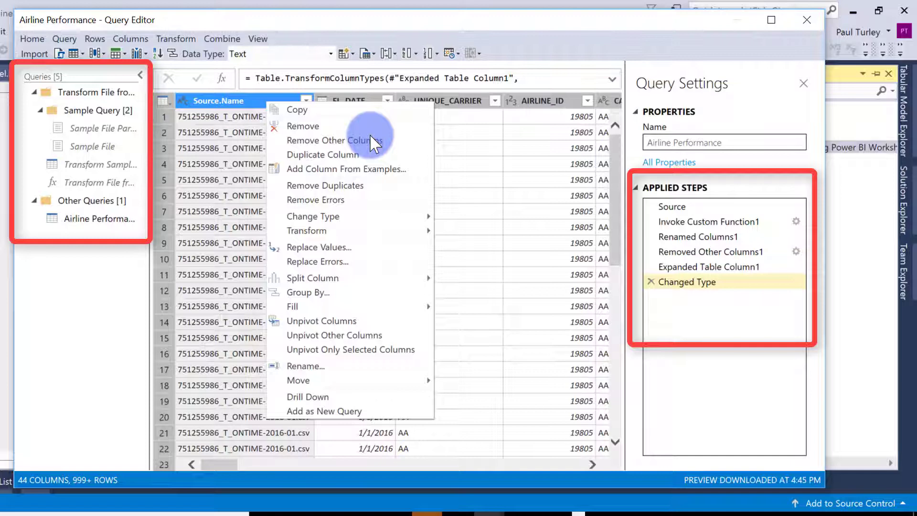
left_click(303, 126)
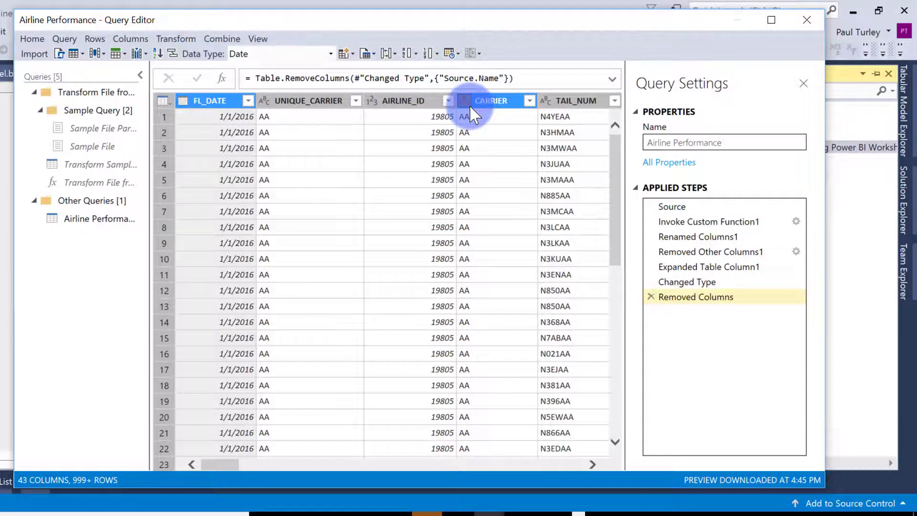
left_click(210, 101)
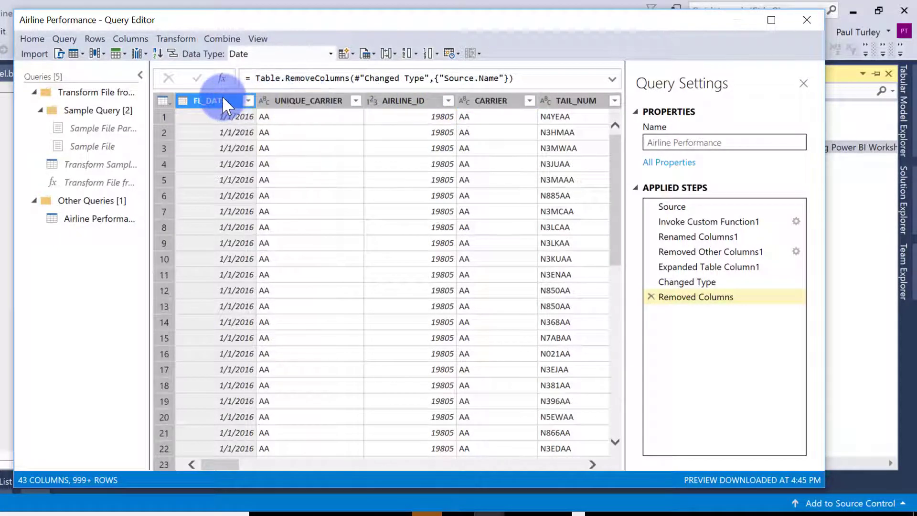
mouse_move(102, 166)
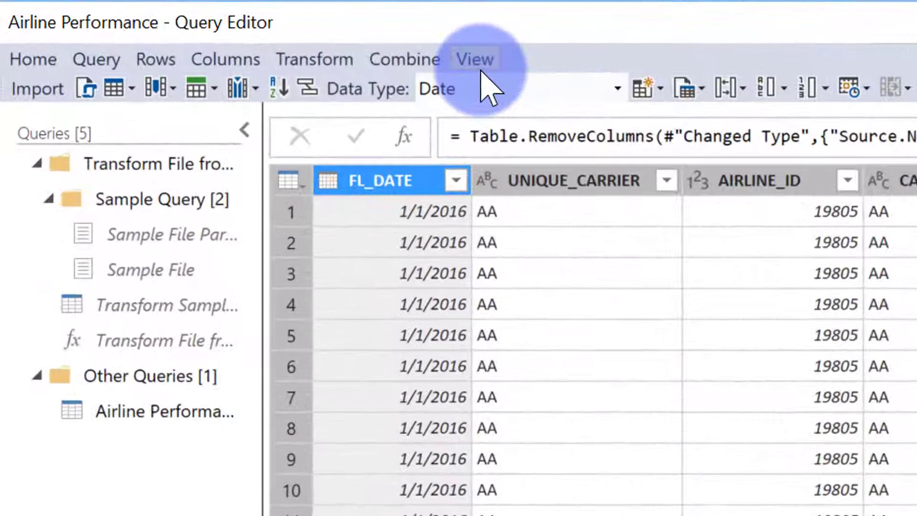
Step: Apply the pasted M script and inspect the Transform File from Airline Performance function
left_click(475, 58)
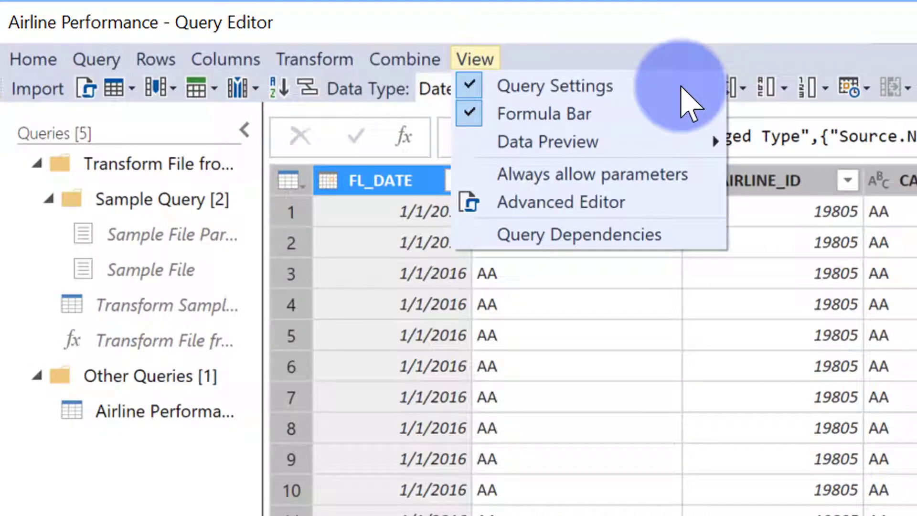
left_click(561, 201)
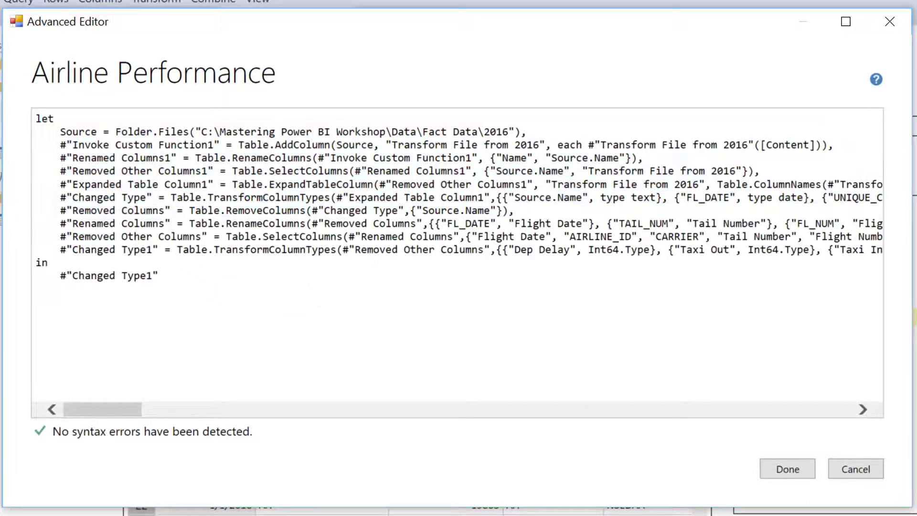
left_click(787, 468)
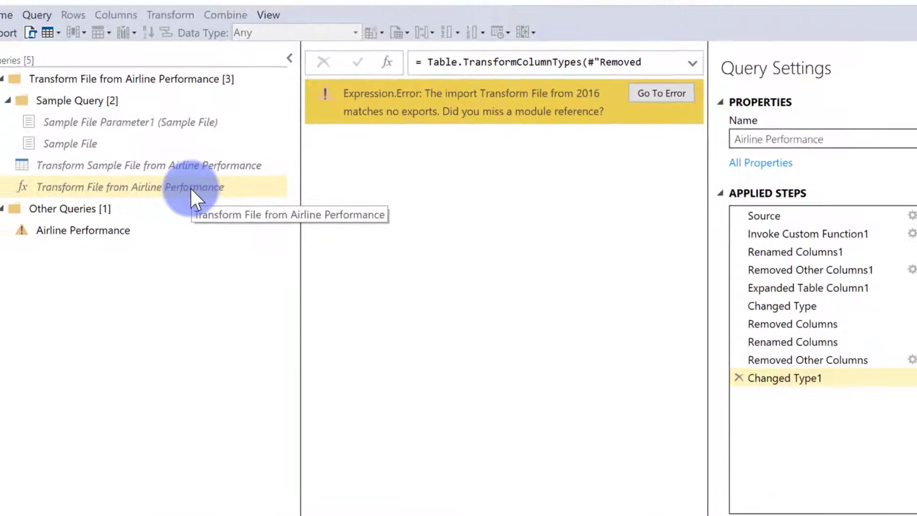
left_click(149, 166)
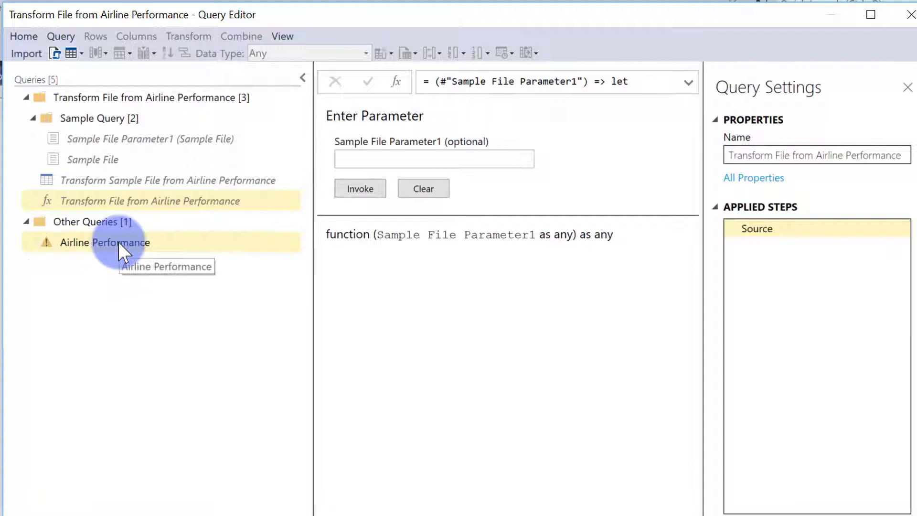
left_click(150, 201)
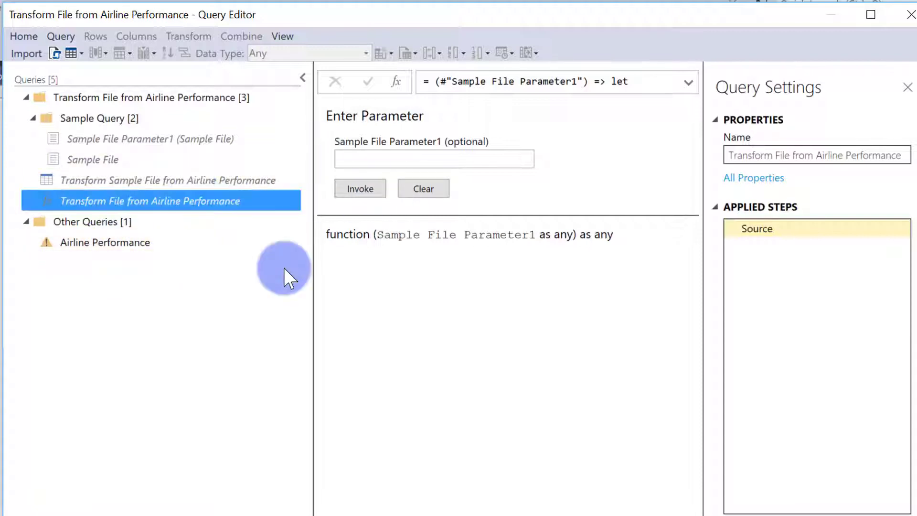
left_click(816, 155)
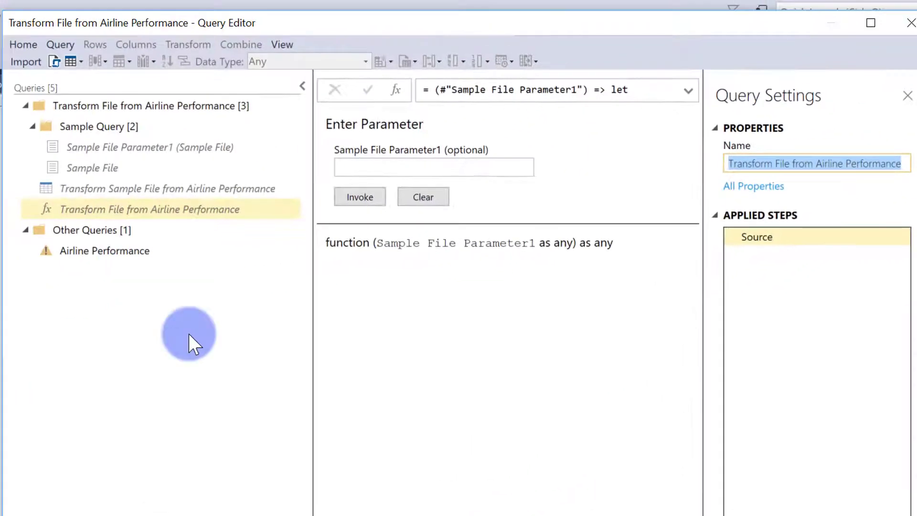
Step: In the erroring Airline Performance query, repoint the function reference to Transform File from Airline Performance and apply
left_click(104, 250)
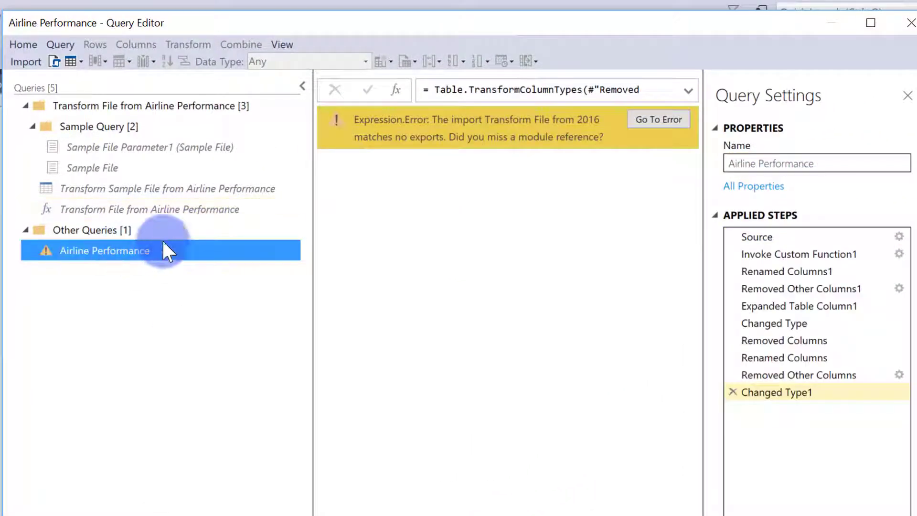
left_click(282, 44)
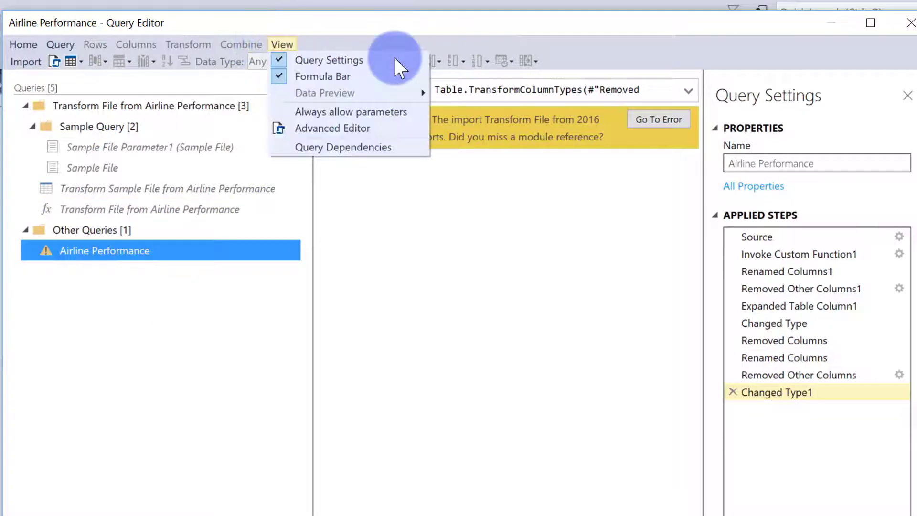
mouse_move(369, 135)
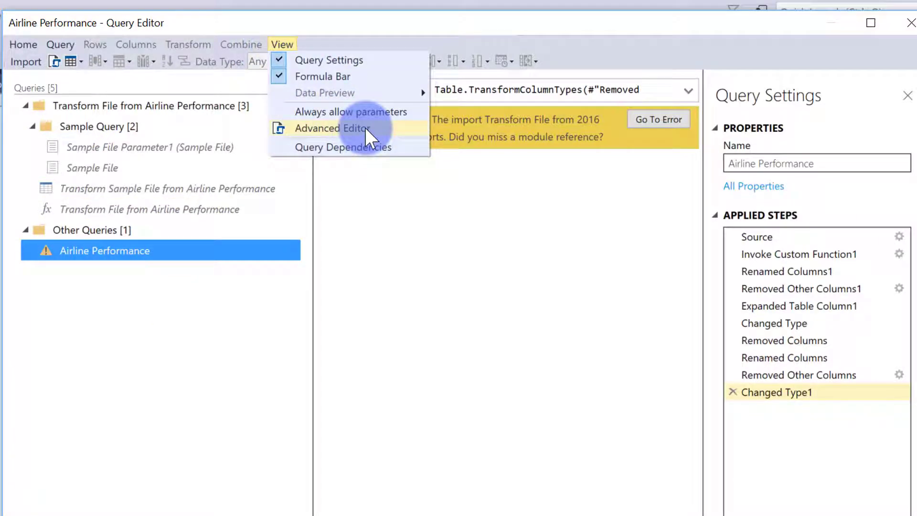
left_click(332, 128)
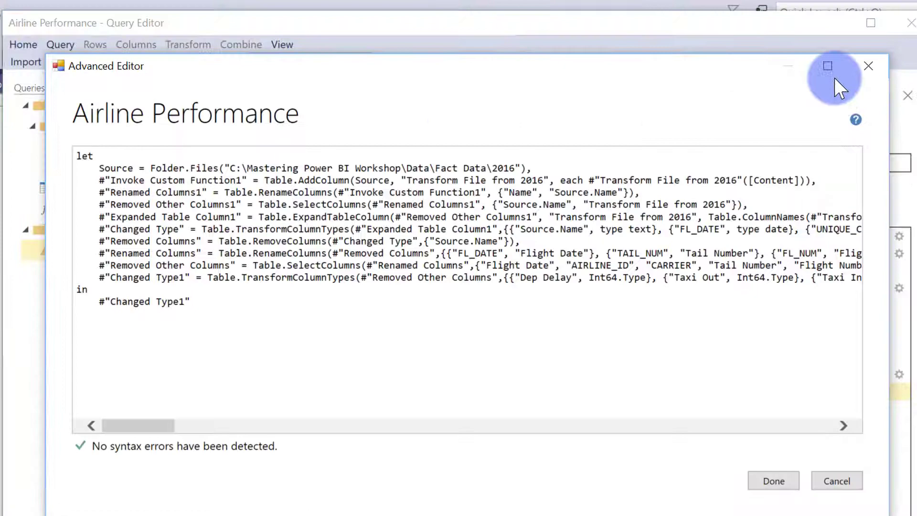
mouse_move(663, 110)
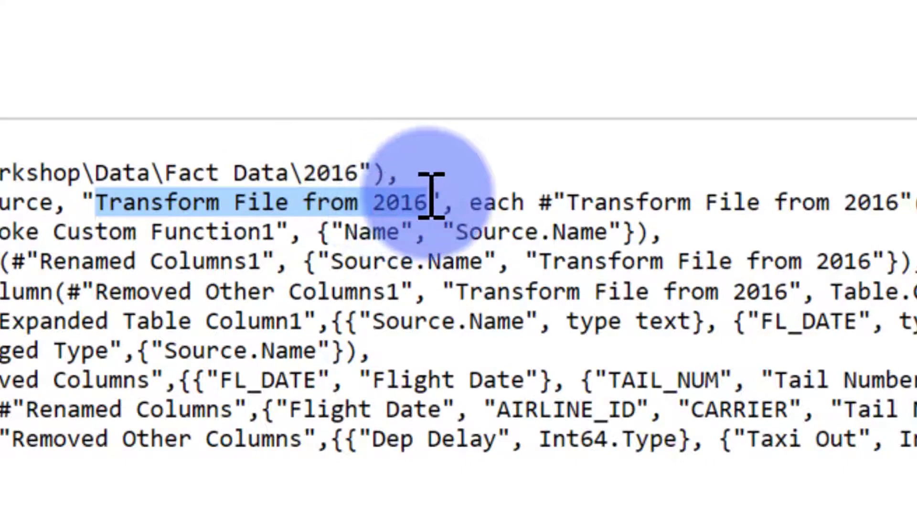
type("Airline Performance")
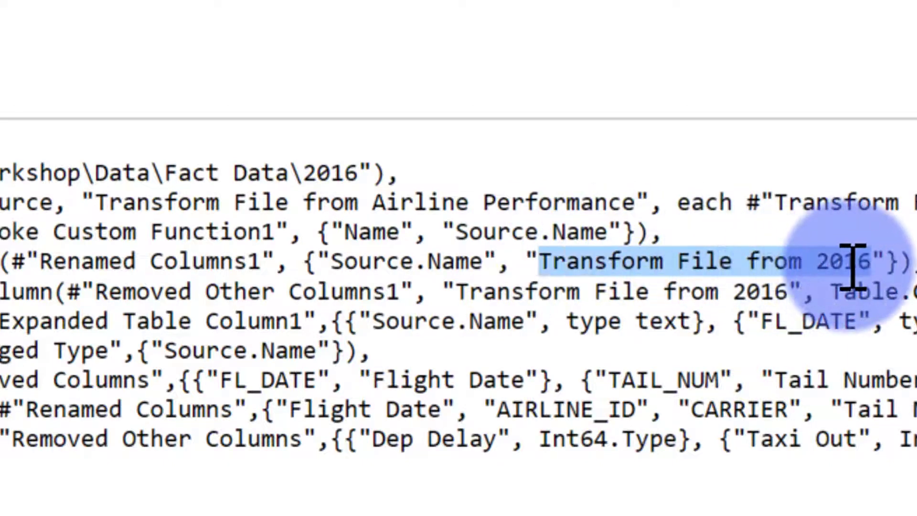
mouse_move(883, 298)
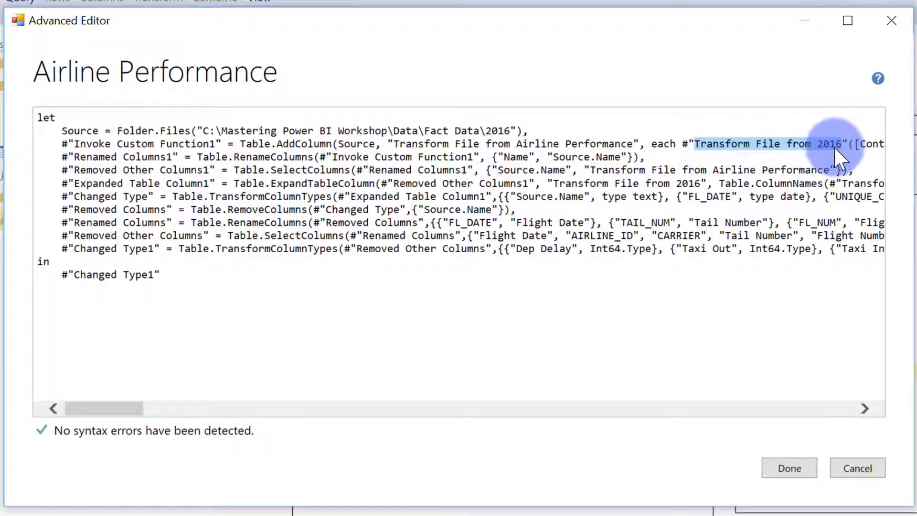
scroll("right", 3)
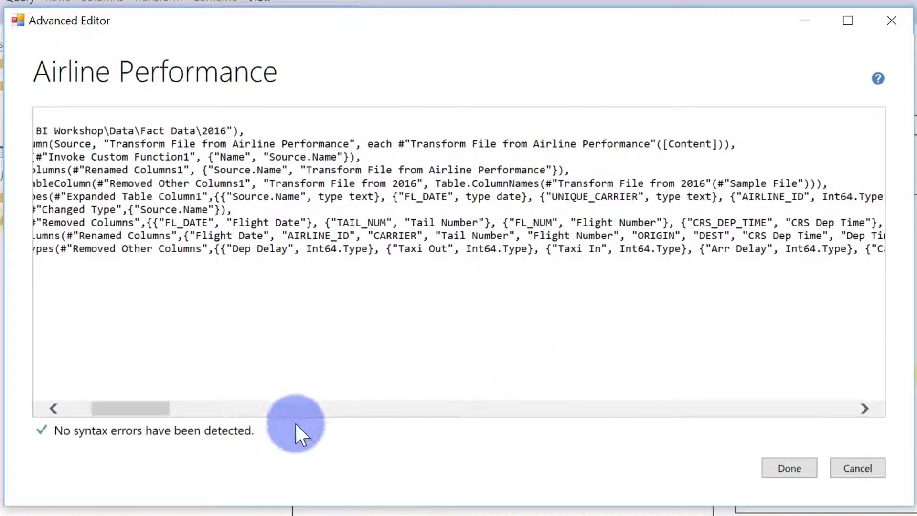
left_click(788, 468)
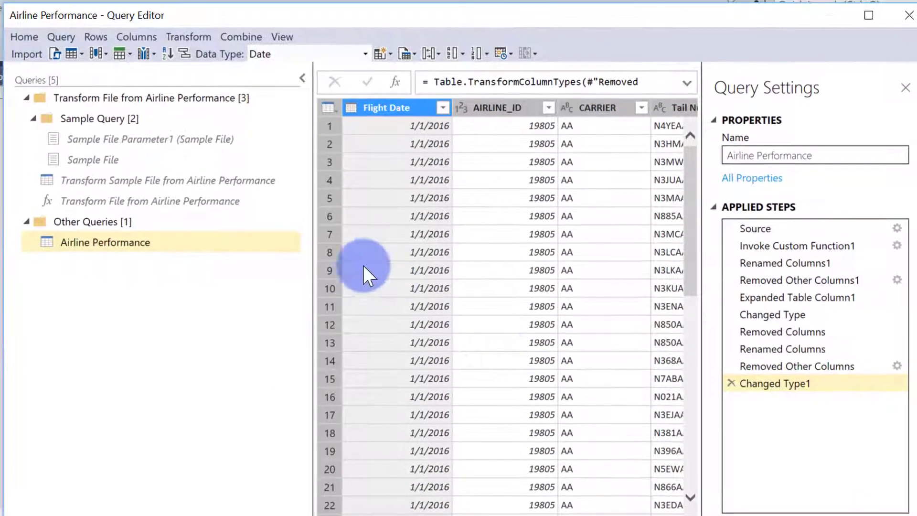
mouse_move(207, 274)
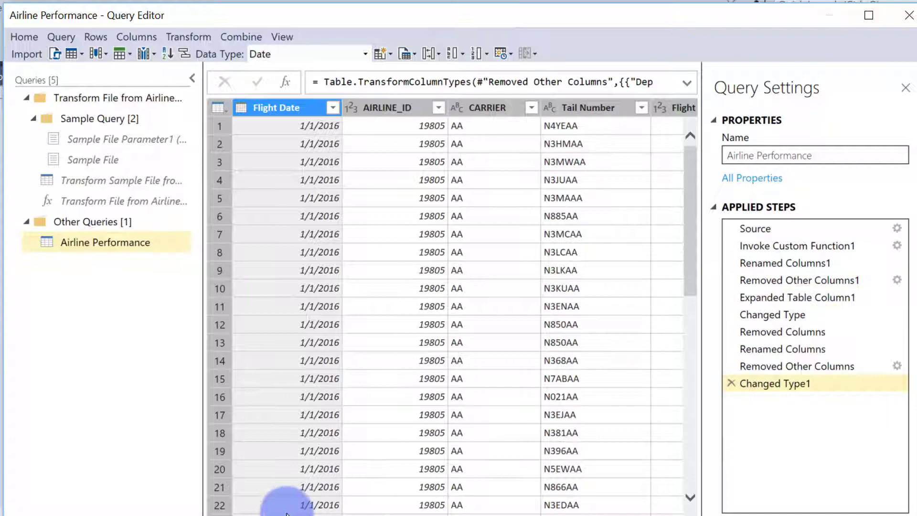
Step: Watch the Data Processing dialog retrieve Airline Performance rows into the tabular model
scroll("right", 3)
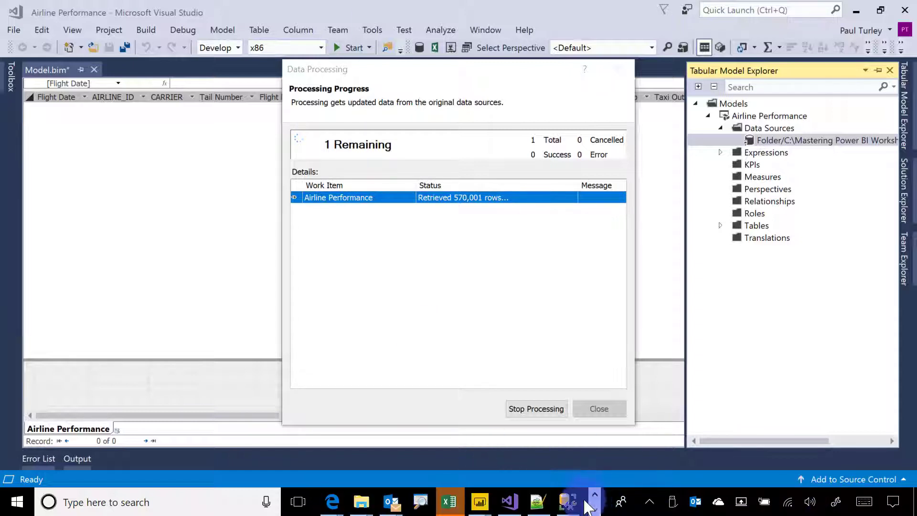
mouse_move(480, 501)
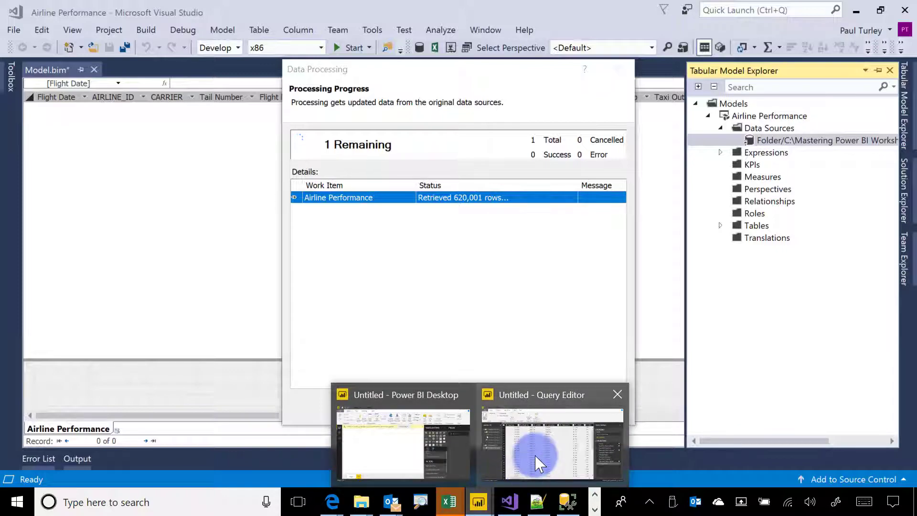
Step: Close & Apply the Power BI Query Editor so Airline Performance loads into the report
left_click(546, 444)
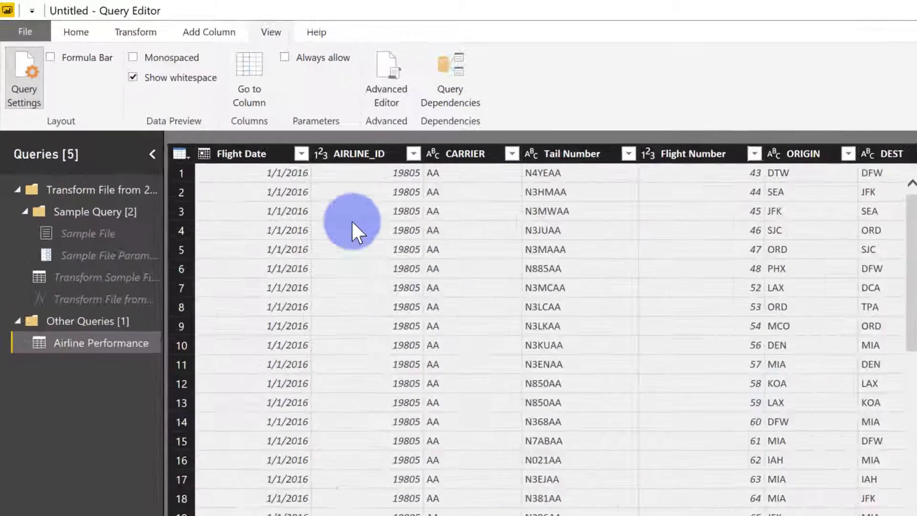
left_click(76, 32)
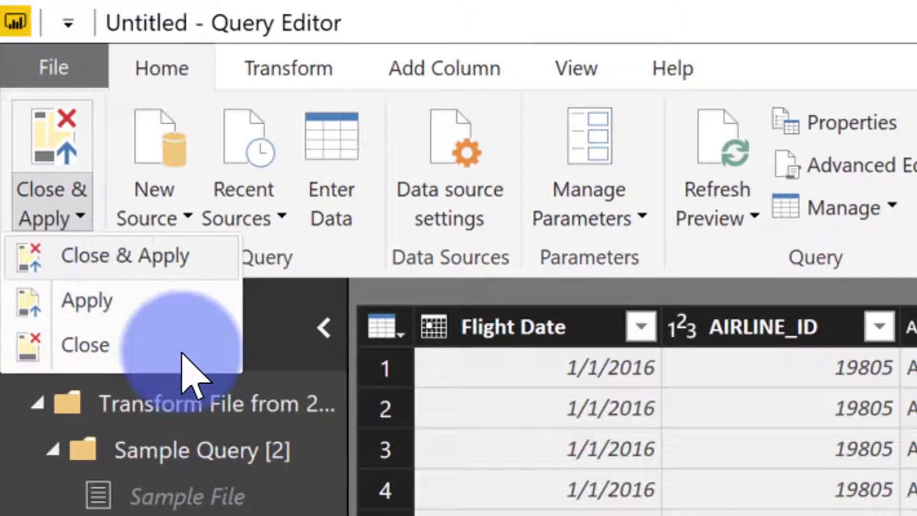
left_click(124, 256)
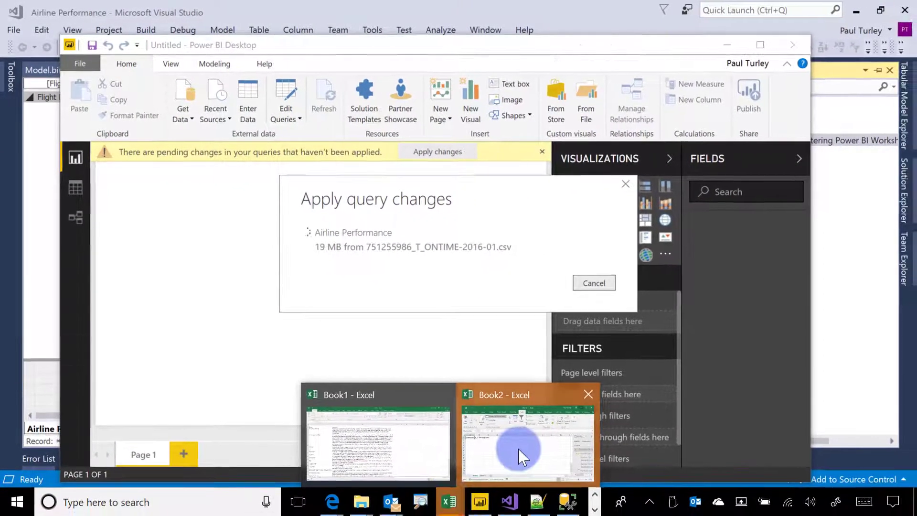
Step: Accept Excel's too-much-data and Large Operation warnings for the Book2 query result
left_click(526, 444)
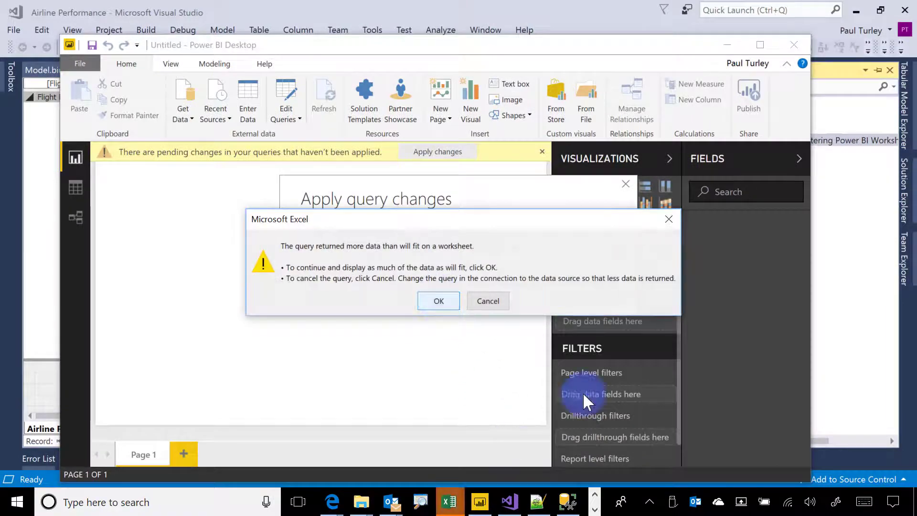
left_click(438, 301)
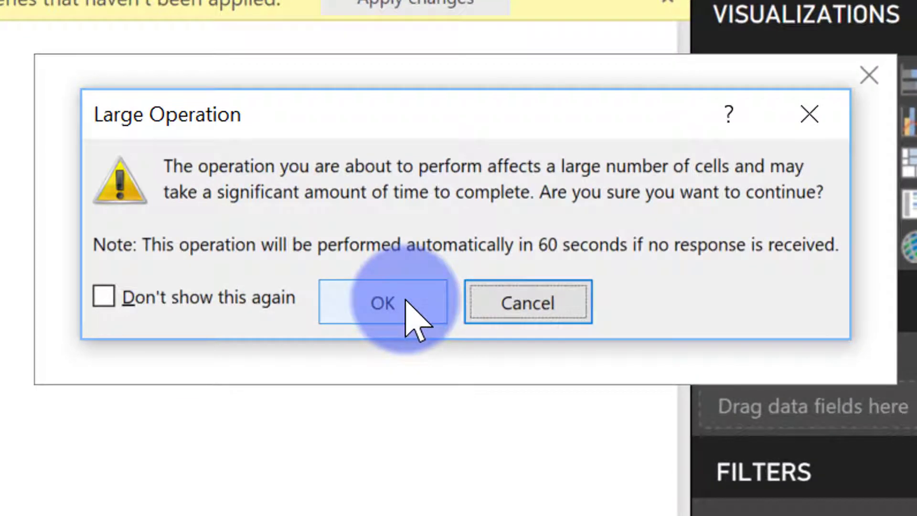
left_click(382, 303)
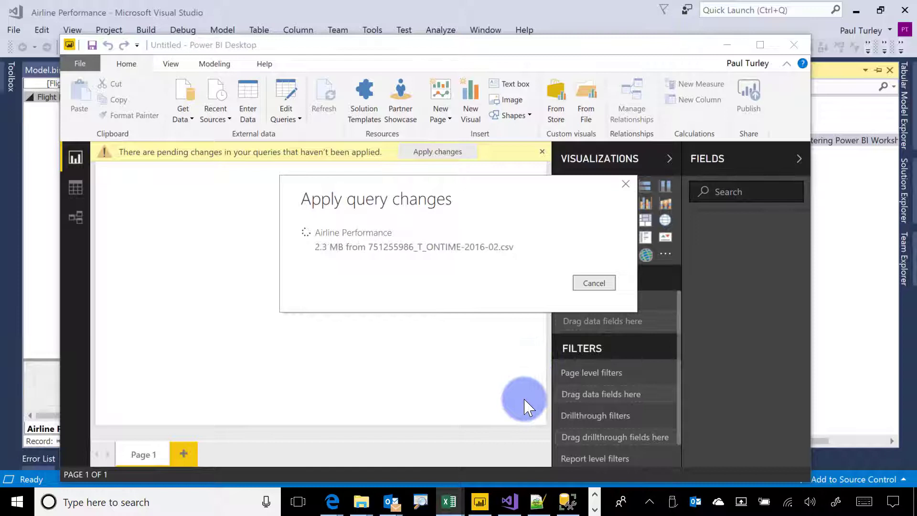
Step: Confirm 5,151,900 rows transferred, close the processing summary, and view Power BI's loaded fields
left_click(509, 502)
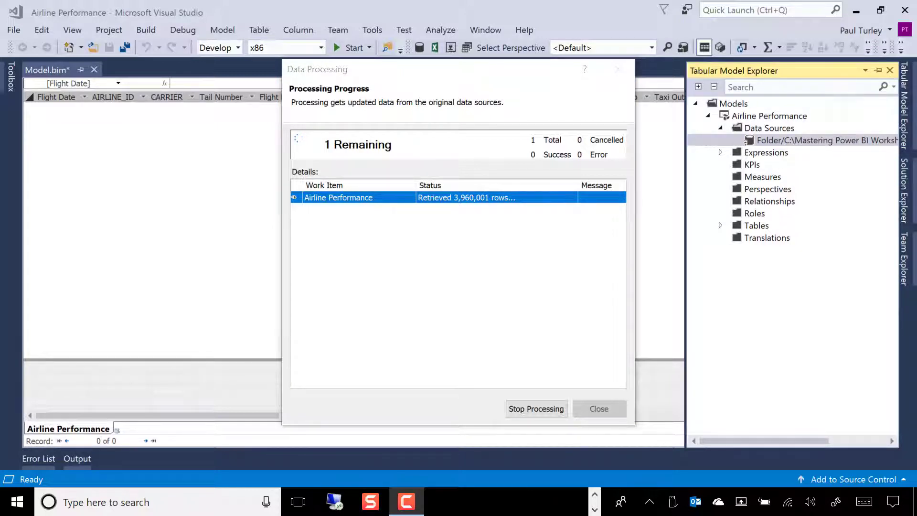
mouse_move(658, 504)
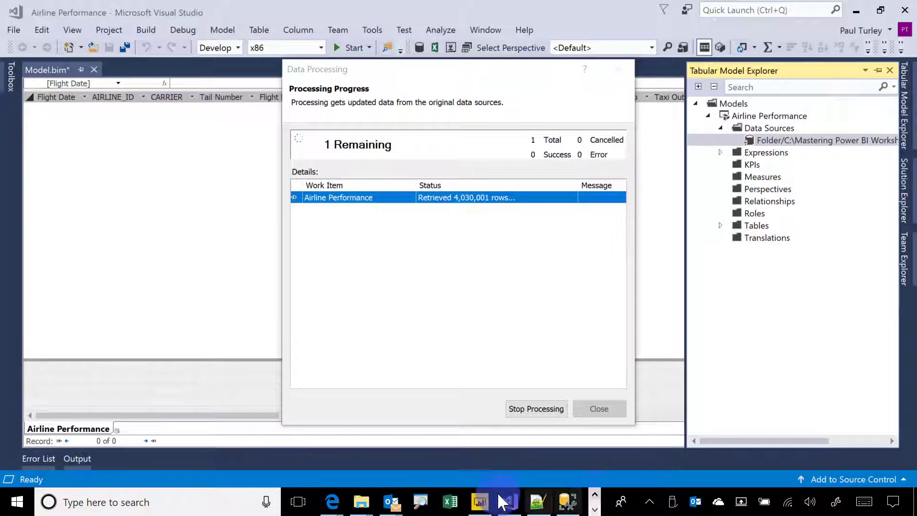
left_click(479, 502)
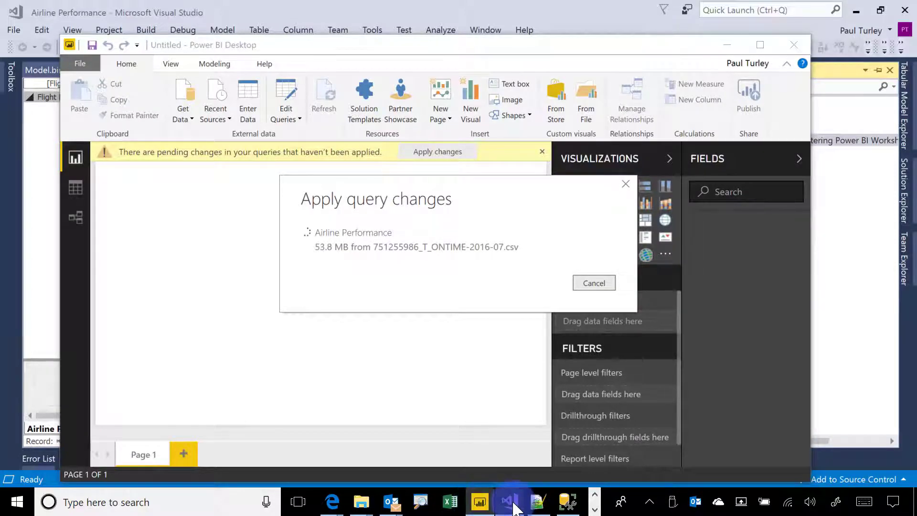
left_click(478, 502)
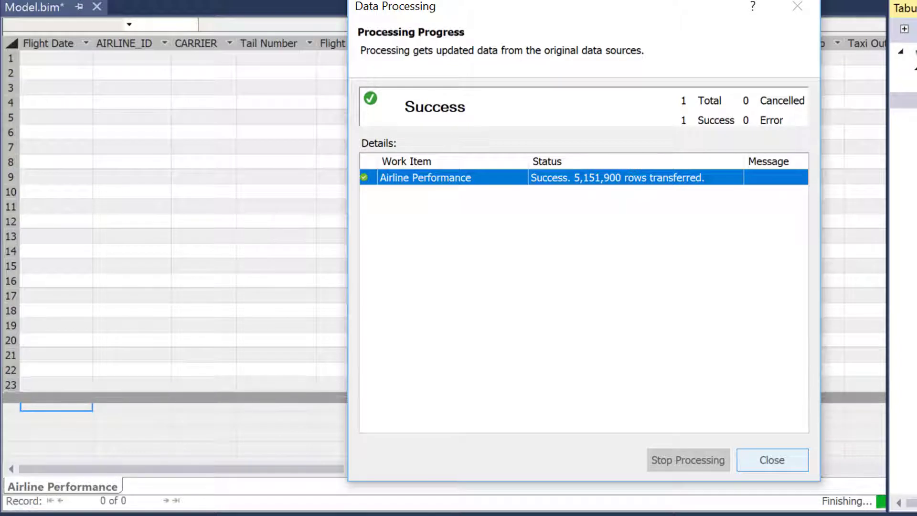
left_click(771, 460)
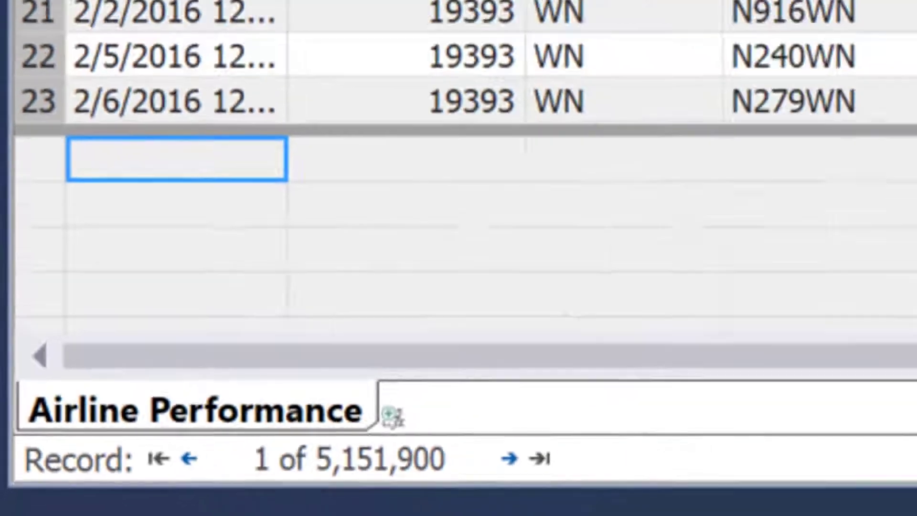
left_click(479, 501)
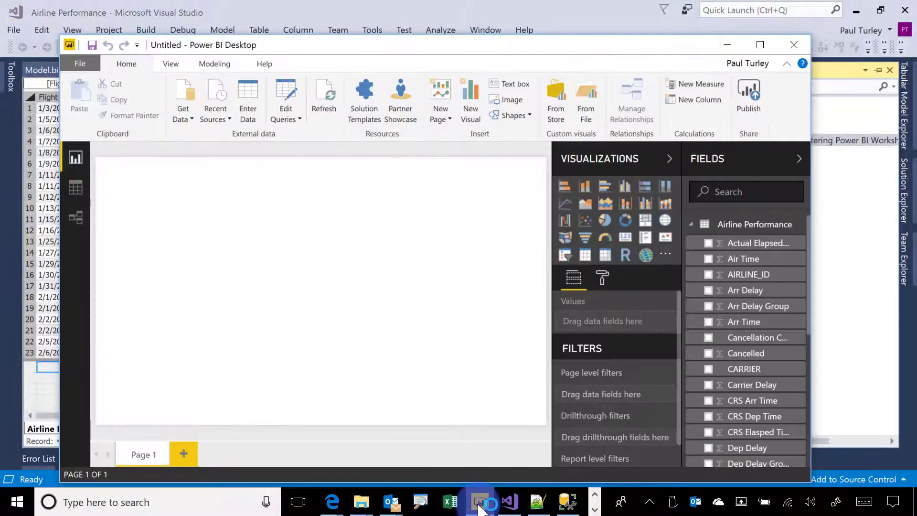